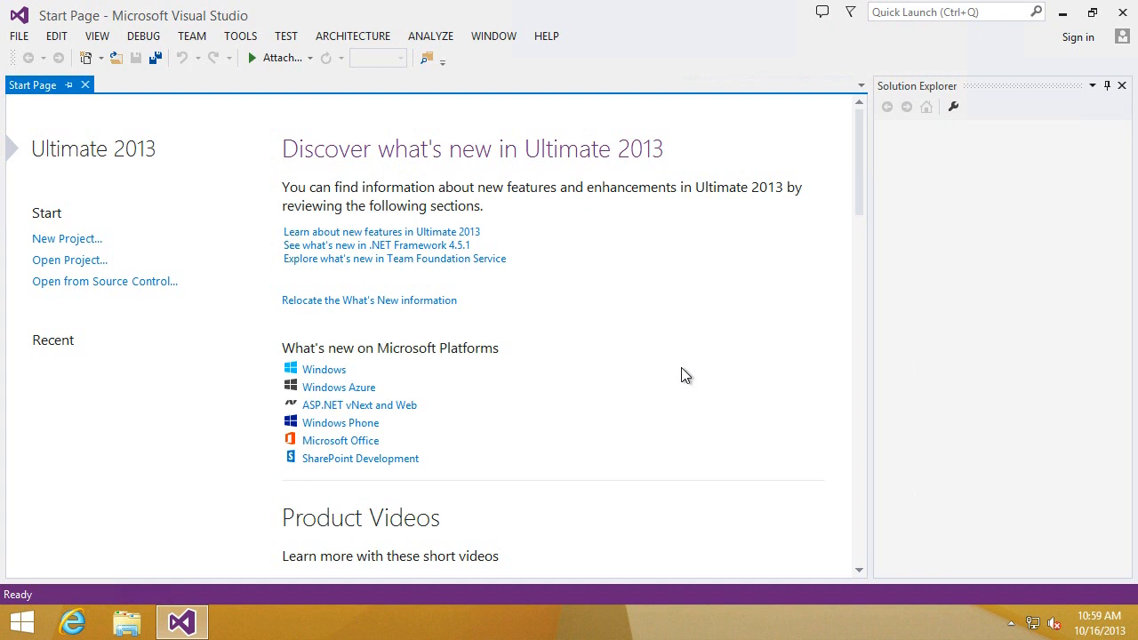
{"action": "mouse_move", "coordinate": [662, 330]}
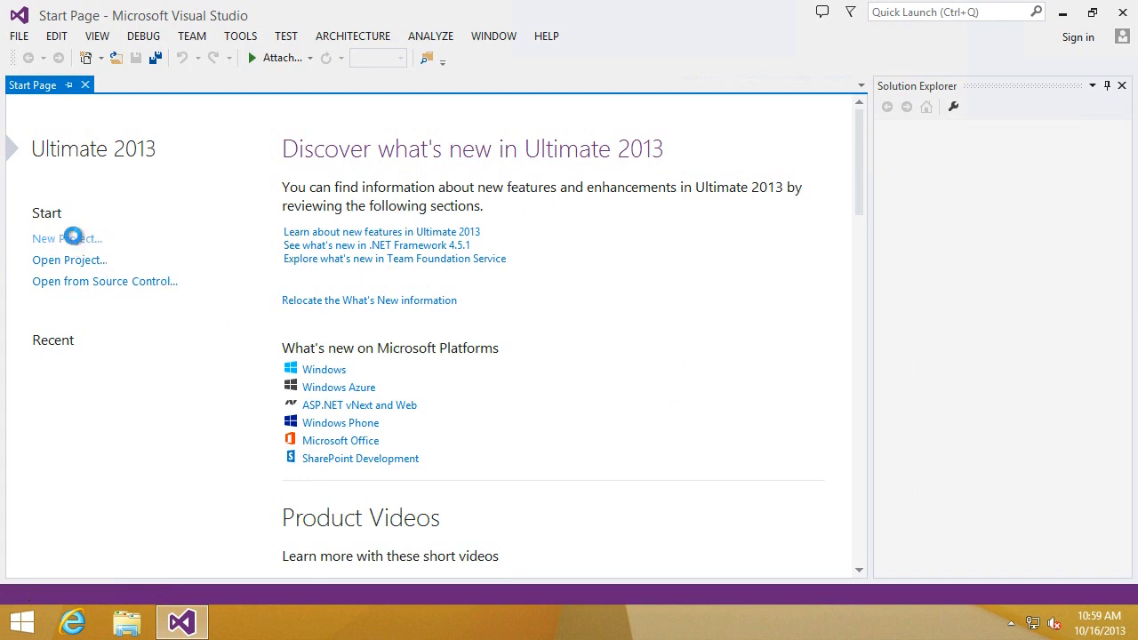
Create a new Python Django Project named 'tutorial' from the Start Page.
{"action": "left_click", "coordinate": [67, 237]}
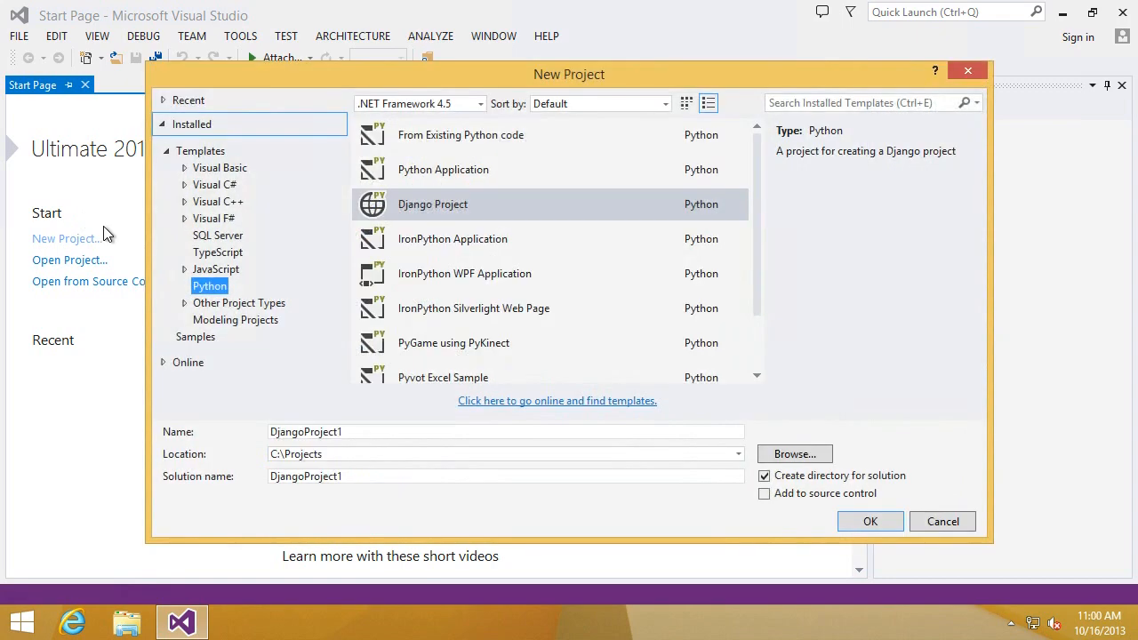
{"action": "mouse_move", "coordinate": [473, 415]}
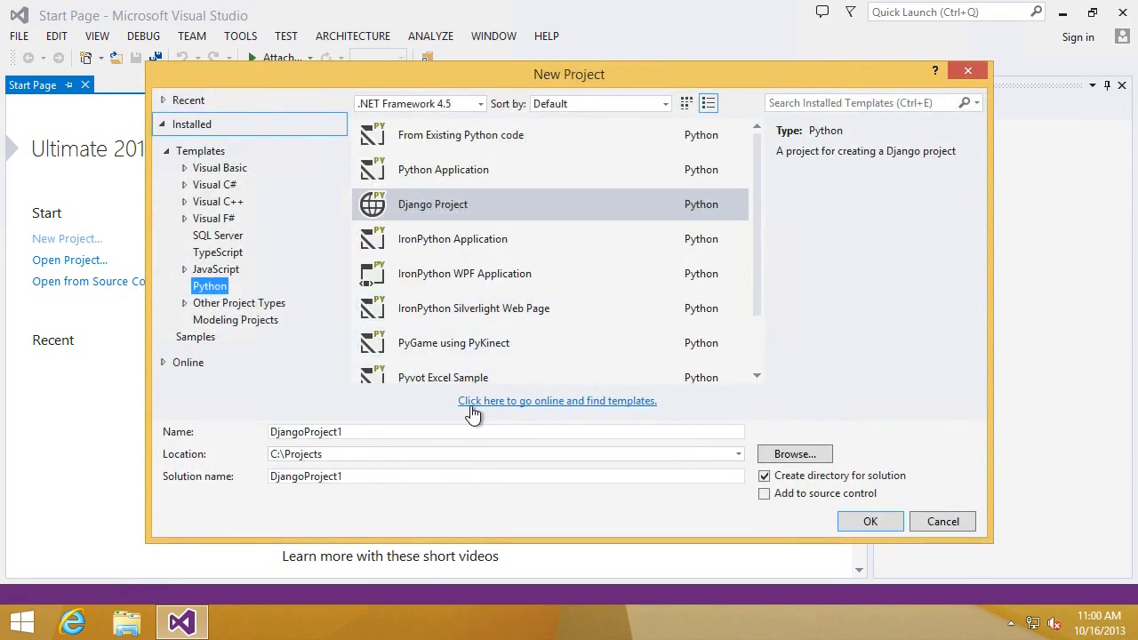
{"action": "mouse_move", "coordinate": [376, 449]}
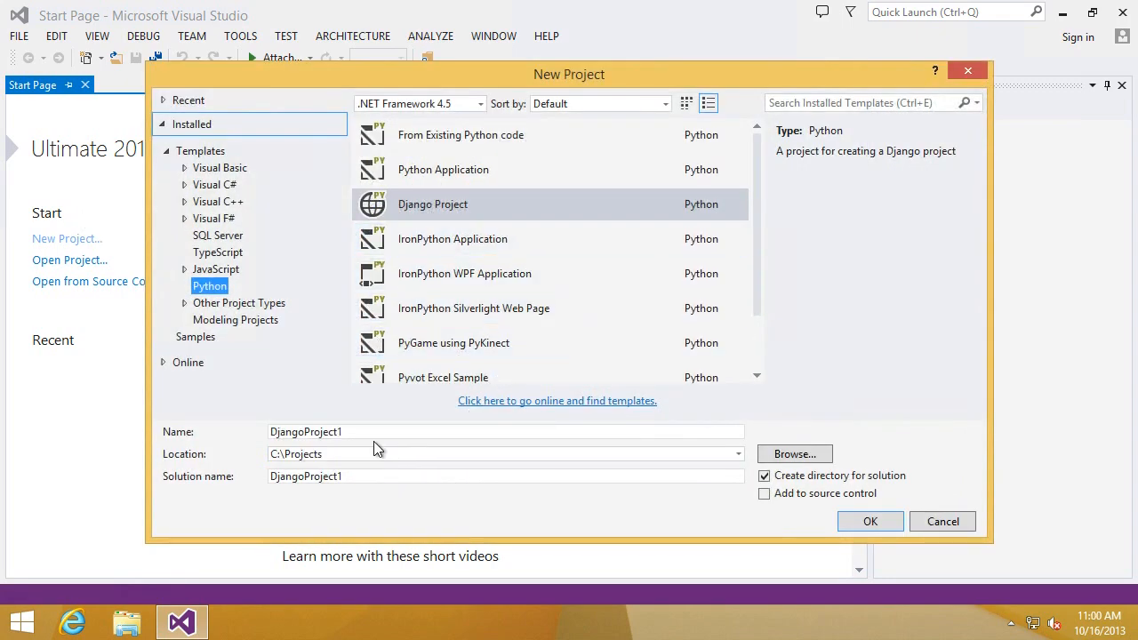
{"action": "type", "text": "tutor"}
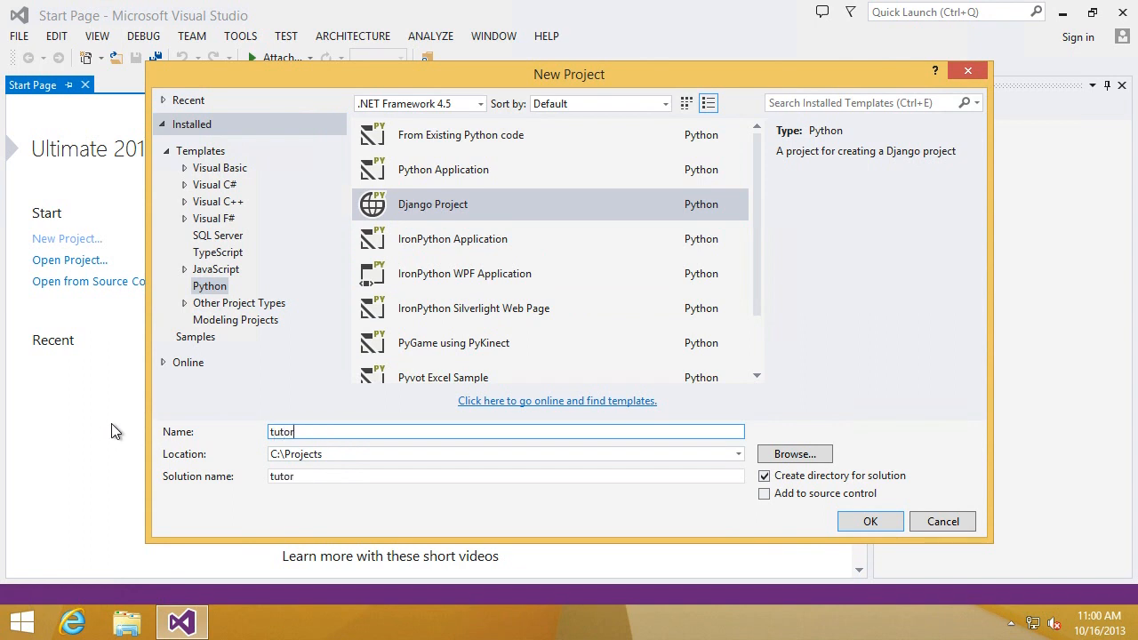
{"action": "left_click", "coordinate": [869, 521]}
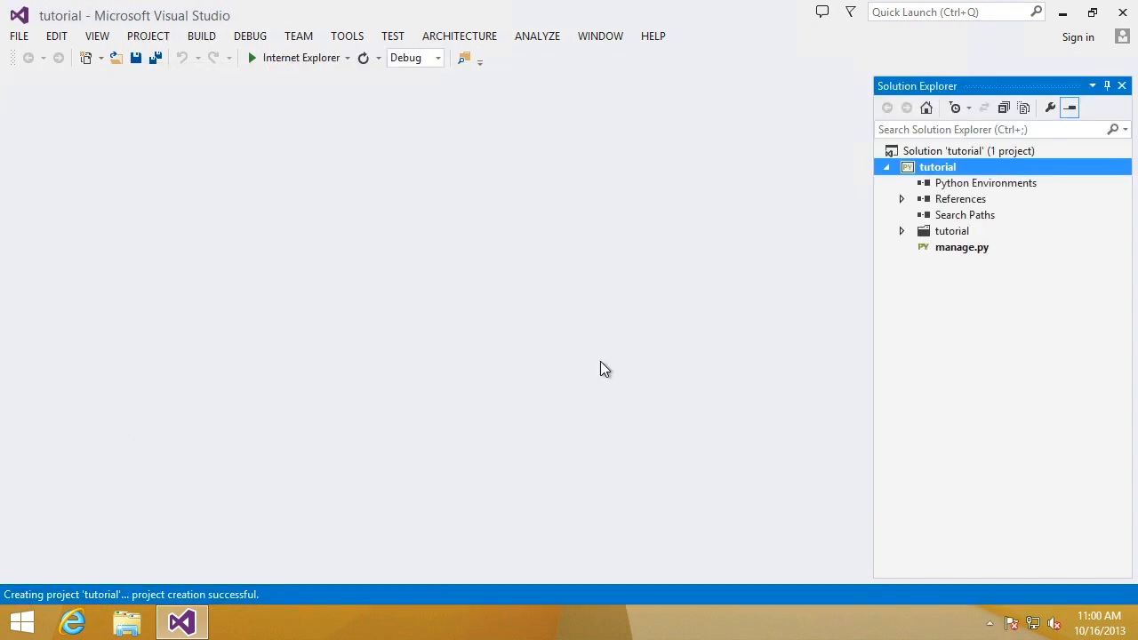
{"action": "mouse_move", "coordinate": [550, 397]}
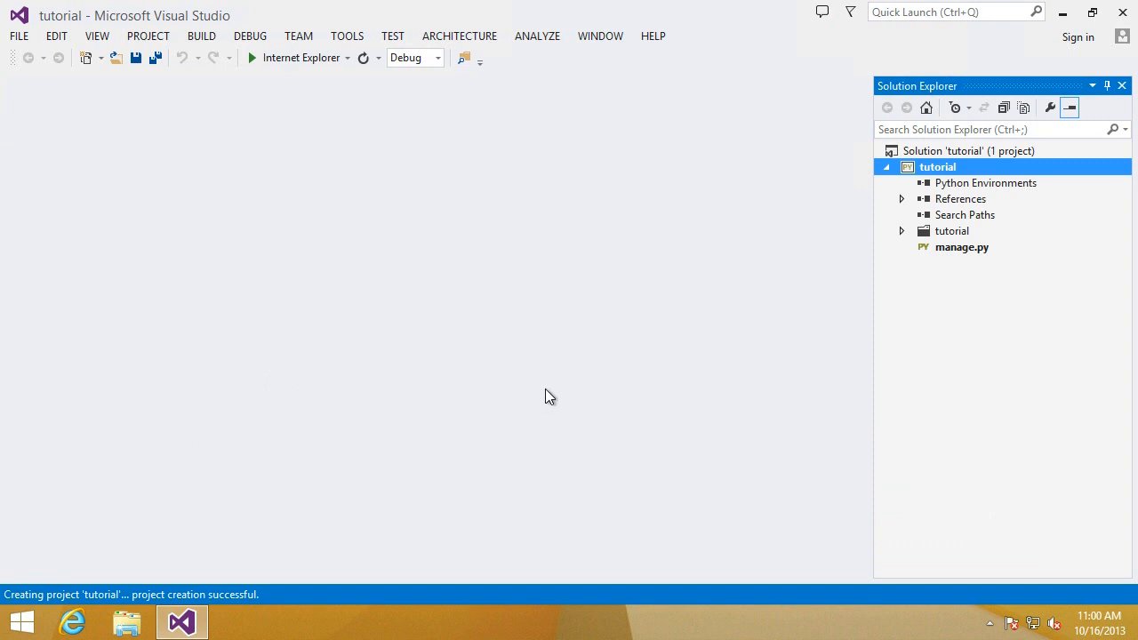
{"action": "mouse_move", "coordinate": [958, 189]}
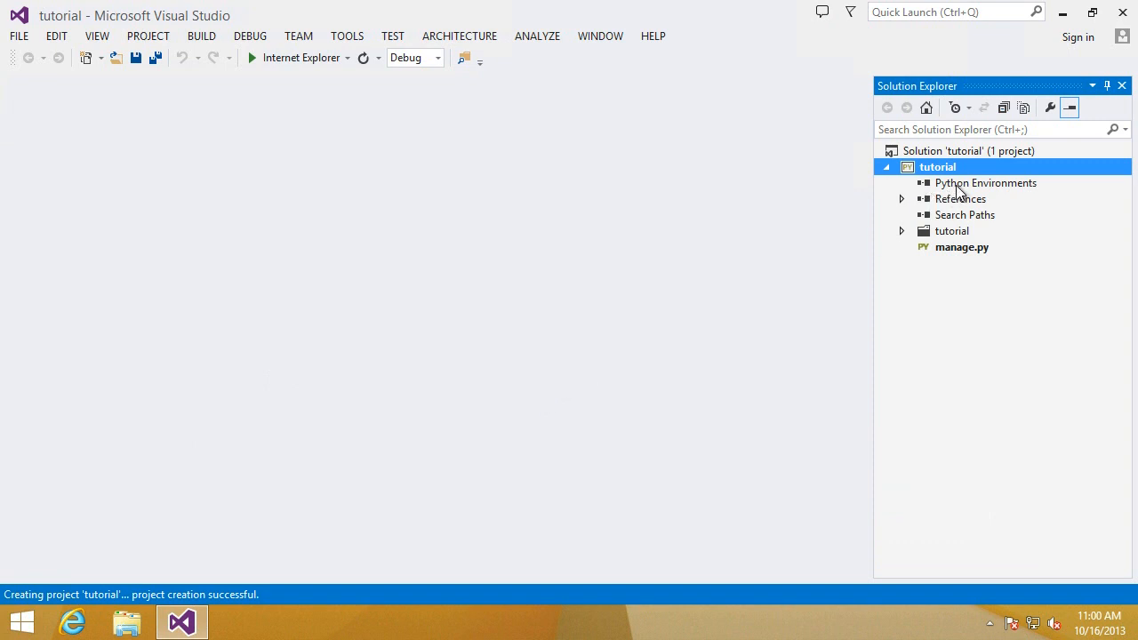
Create the 'env' virtual environment on Python 2.7 under the project's Python Environments.
{"action": "left_click", "coordinate": [985, 182]}
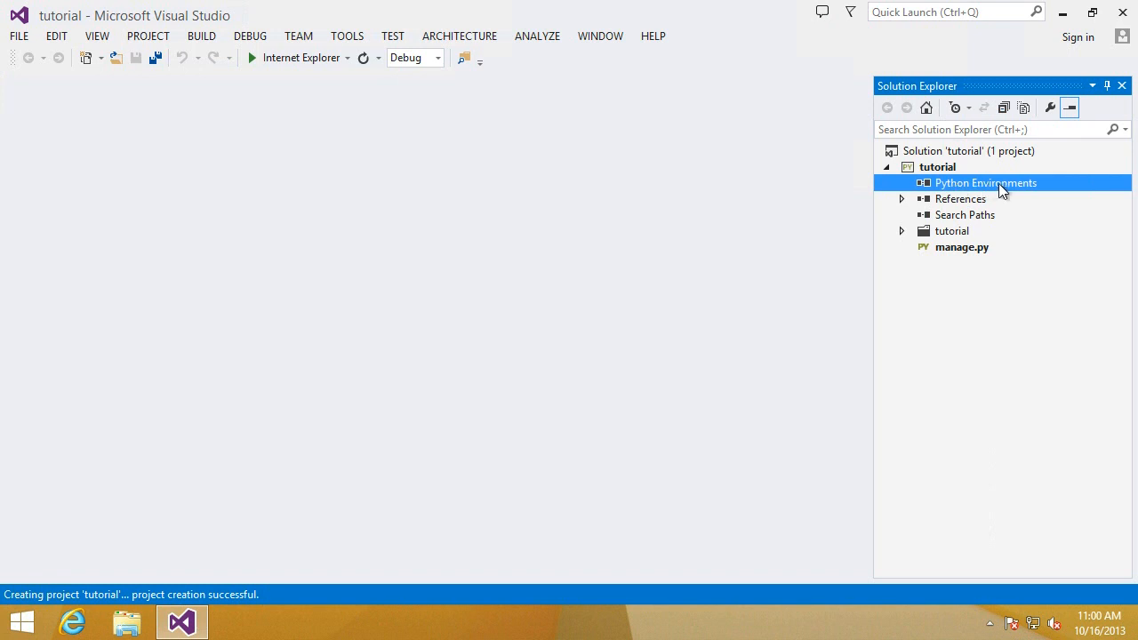
{"action": "mouse_move", "coordinate": [1054, 192]}
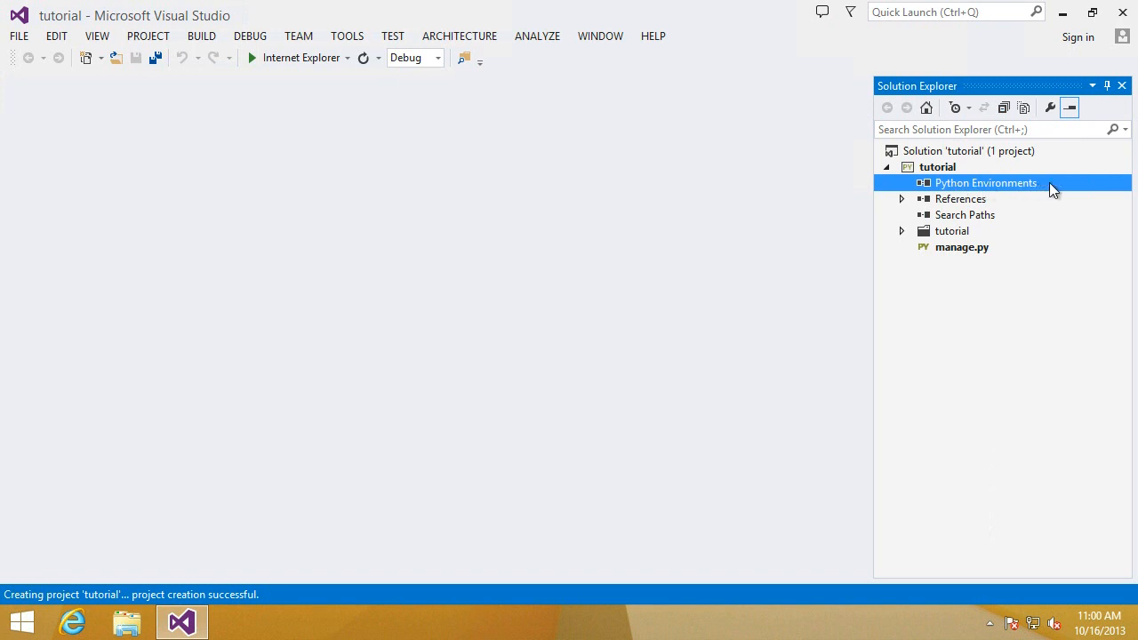
{"action": "right_click", "coordinate": [985, 182]}
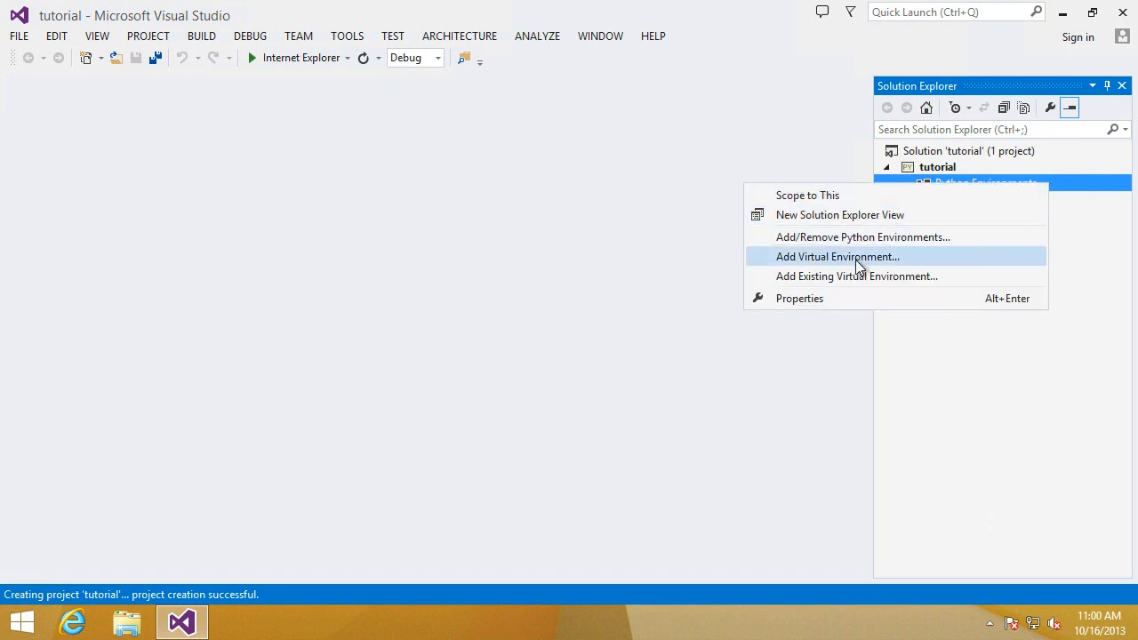
{"action": "left_click", "coordinate": [837, 256]}
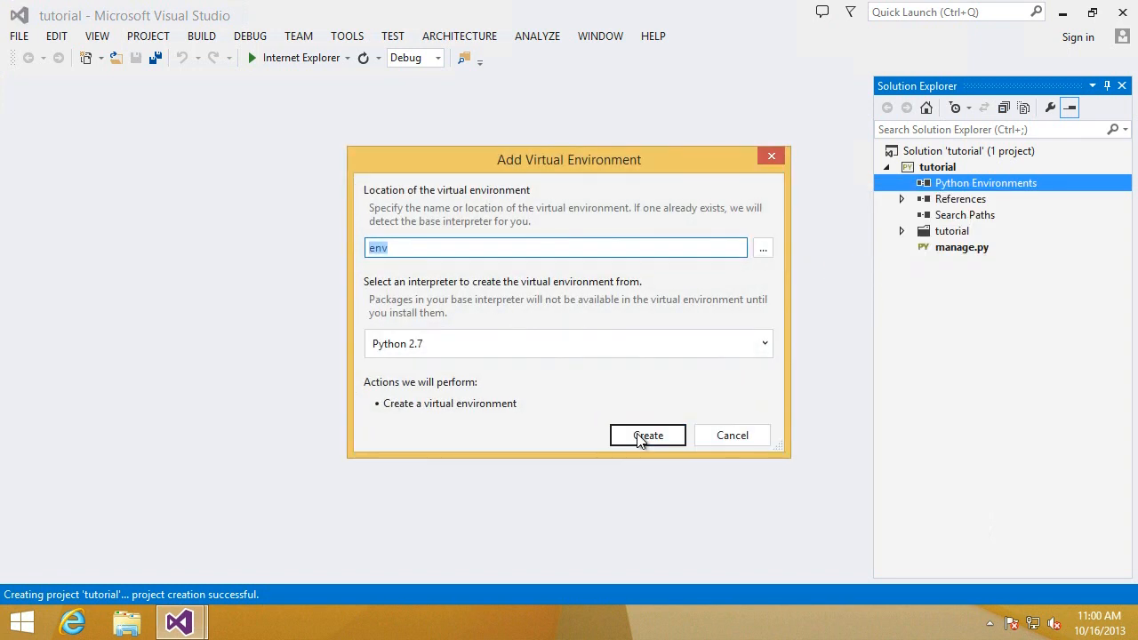
{"action": "left_click", "coordinate": [647, 435]}
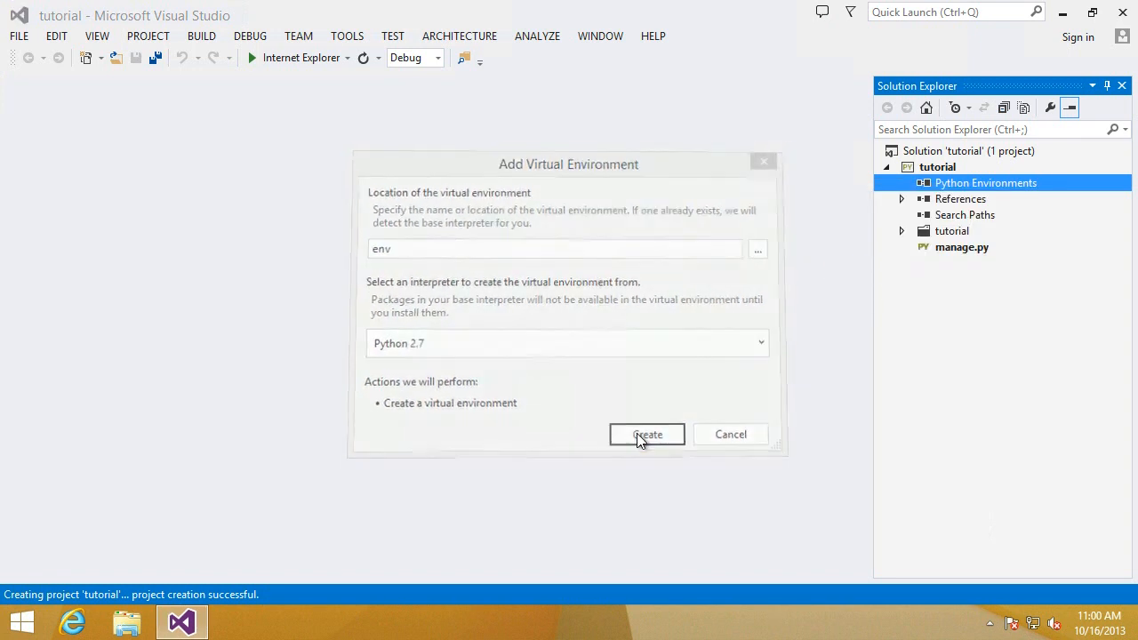
{"action": "left_click", "coordinate": [648, 434]}
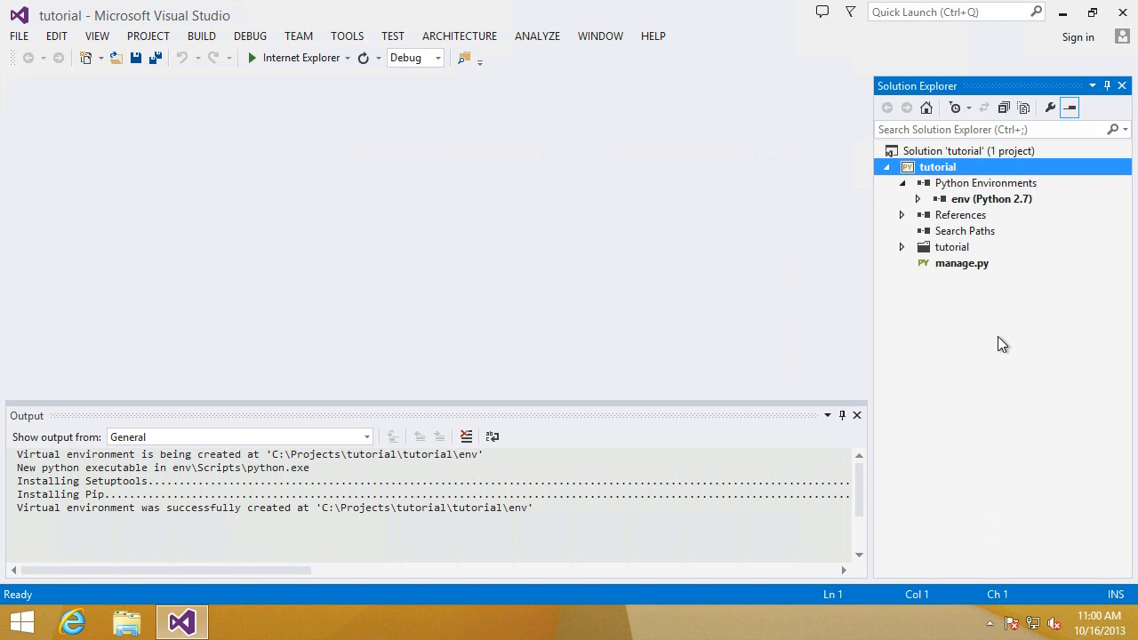
Install the 'django' package into env using pip, then run the site to check it.
{"action": "right_click", "coordinate": [989, 199]}
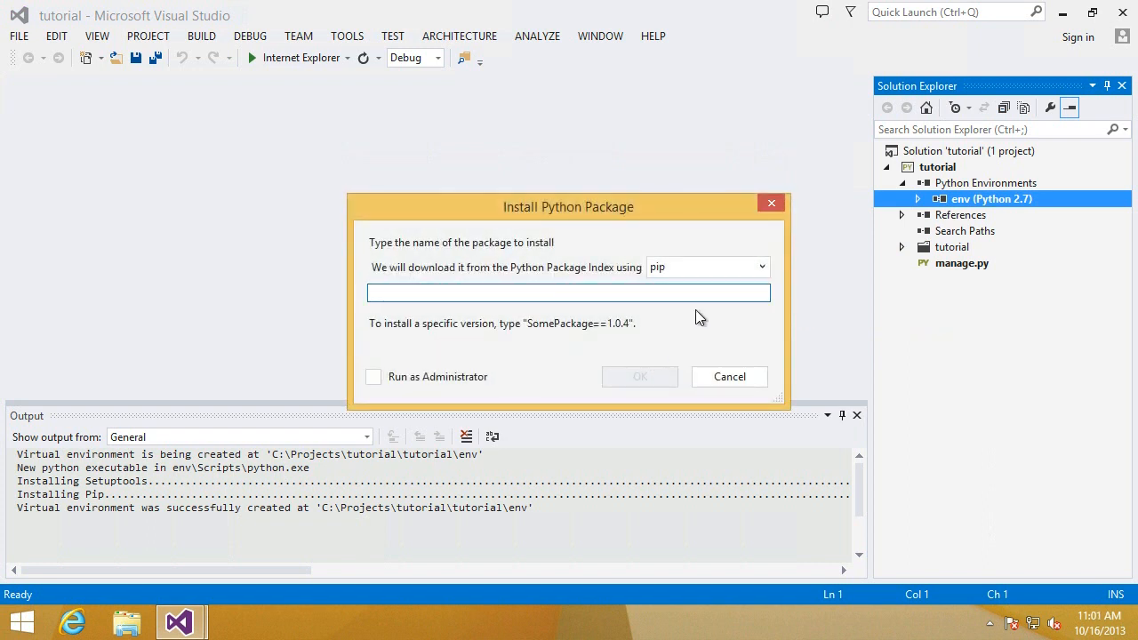
{"action": "left_click", "coordinate": [761, 267]}
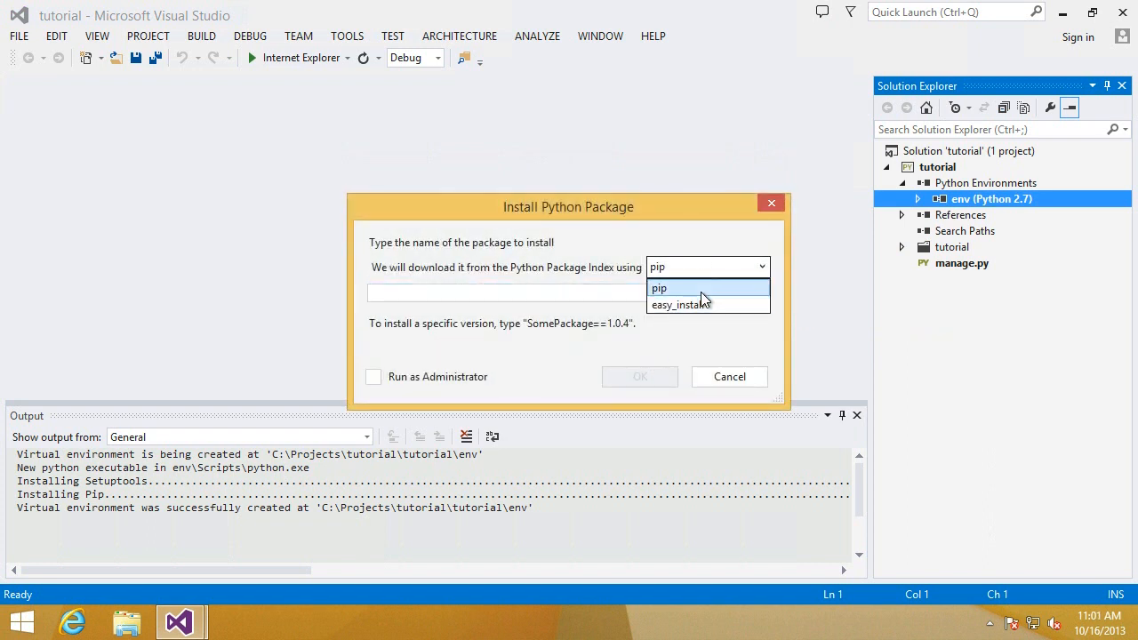
{"action": "left_click", "coordinate": [660, 288]}
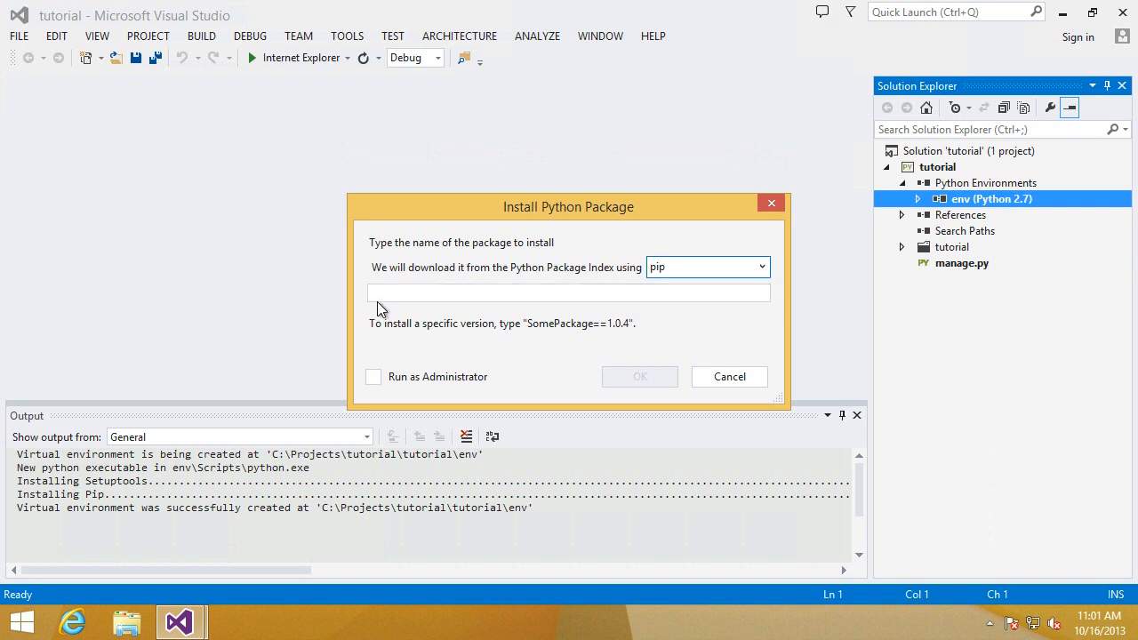
{"action": "type", "text": "django"}
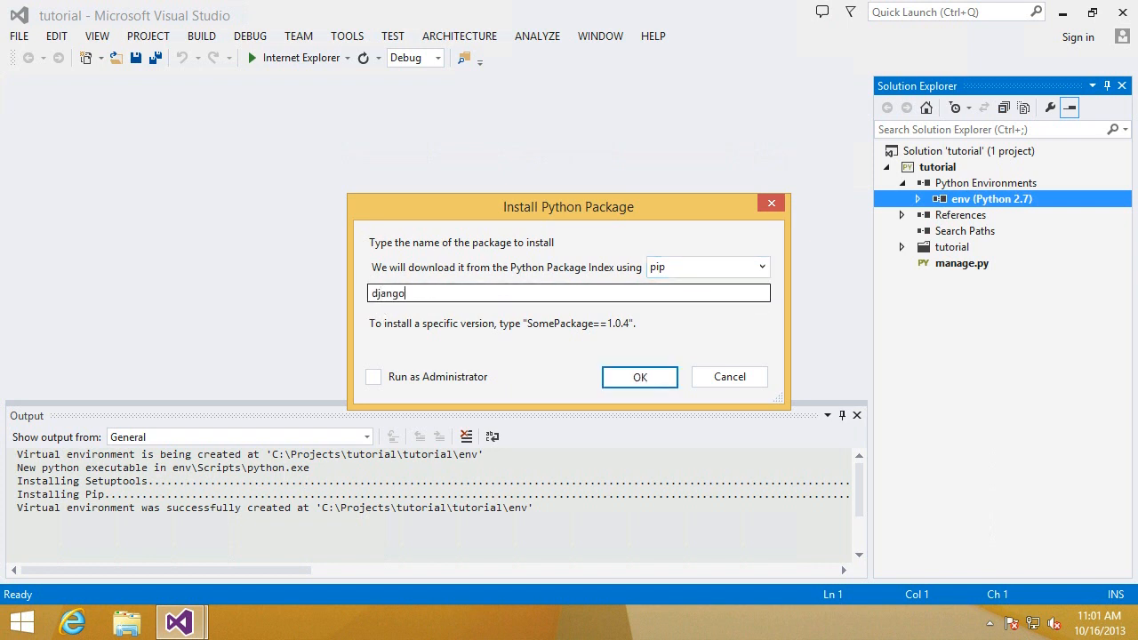
{"action": "left_click", "coordinate": [638, 376]}
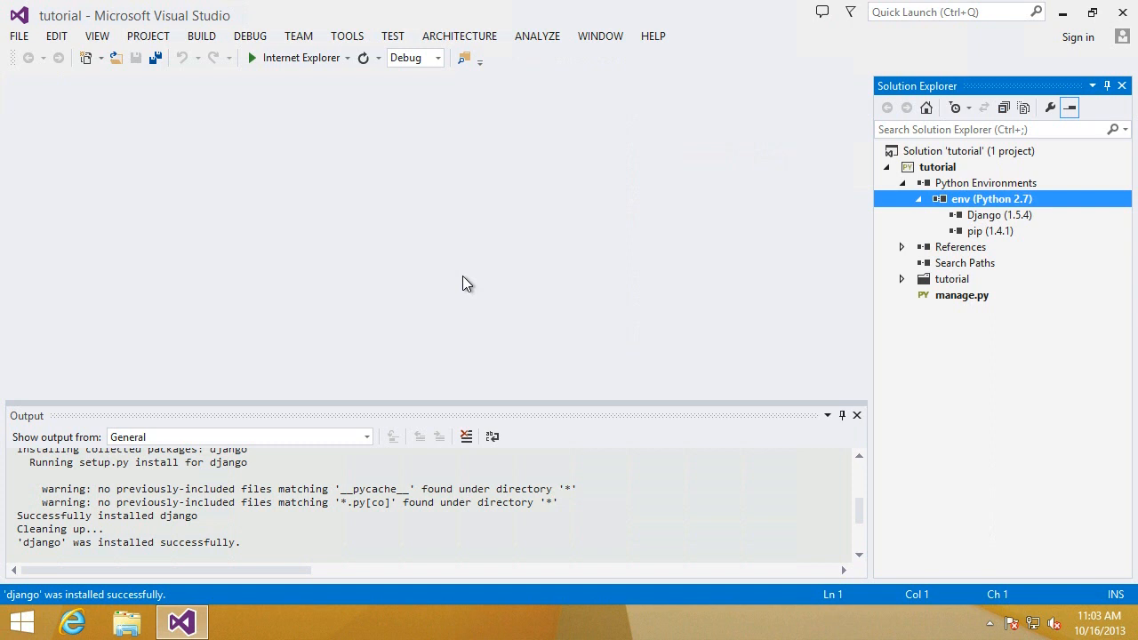
{"action": "left_click", "coordinate": [251, 58]}
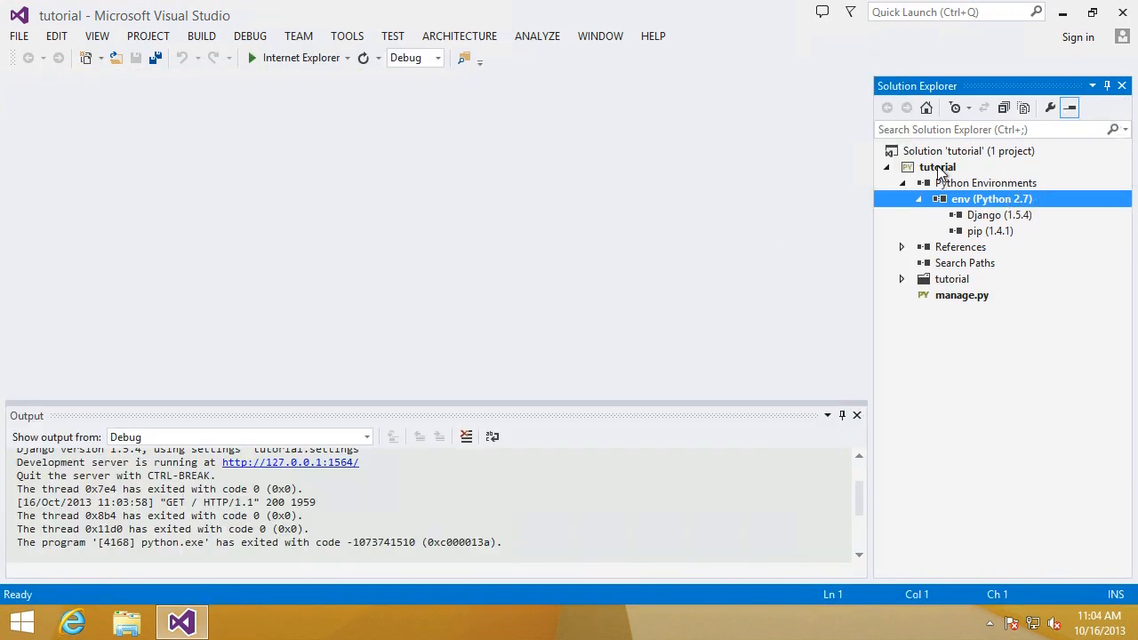
Add a Django app named polls to the tutorial project.
{"action": "right_click", "coordinate": [939, 167]}
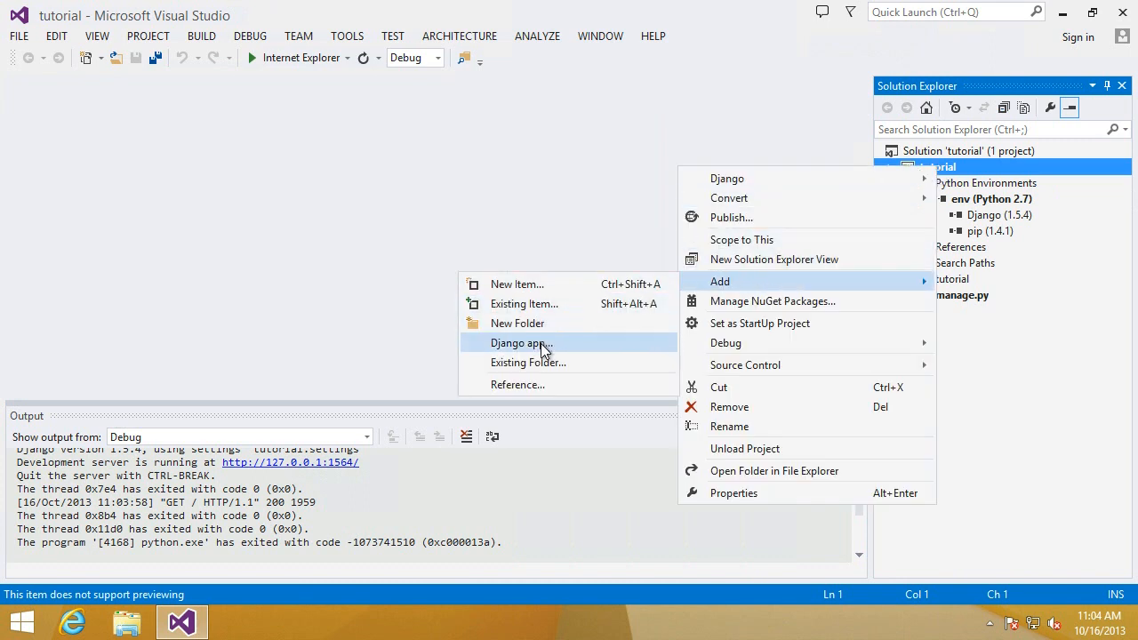
{"action": "left_click", "coordinate": [519, 343]}
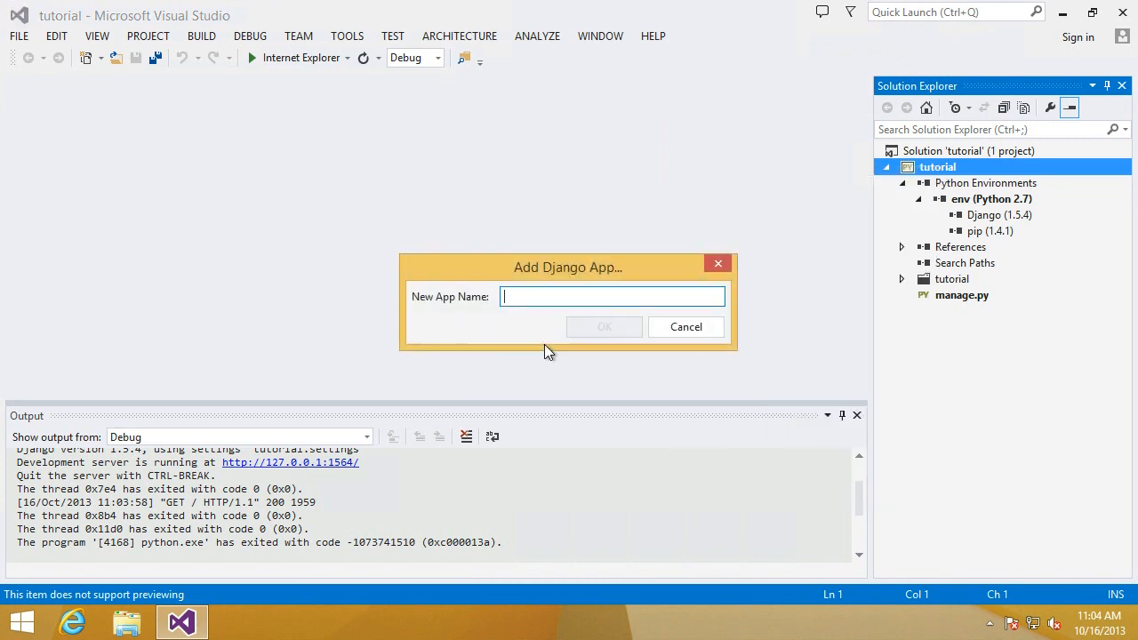
{"action": "left_click", "coordinate": [686, 326]}
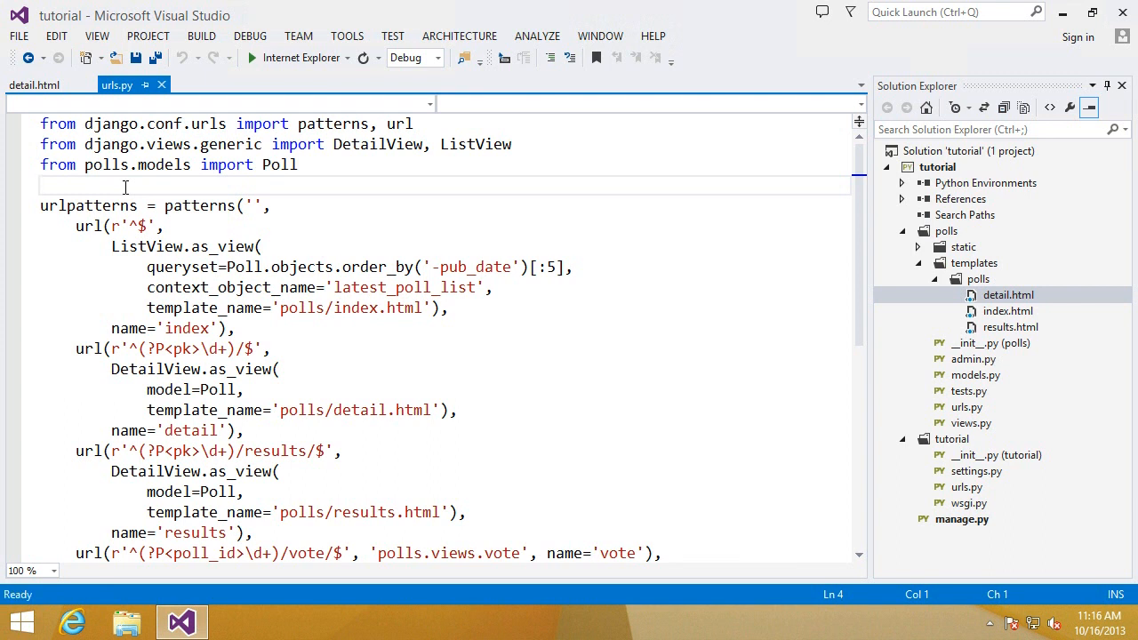
Type the template tags and variables for the question heading and vote form in detail.html.
{"action": "left_click", "coordinate": [33, 85]}
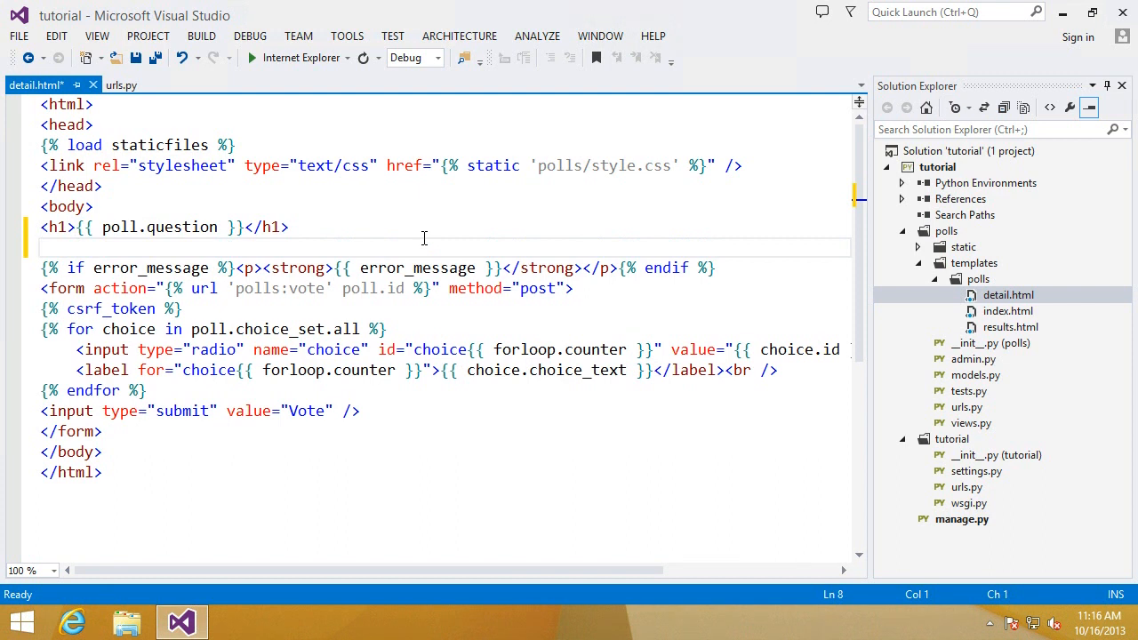
{"action": "type", "text": "{%"}
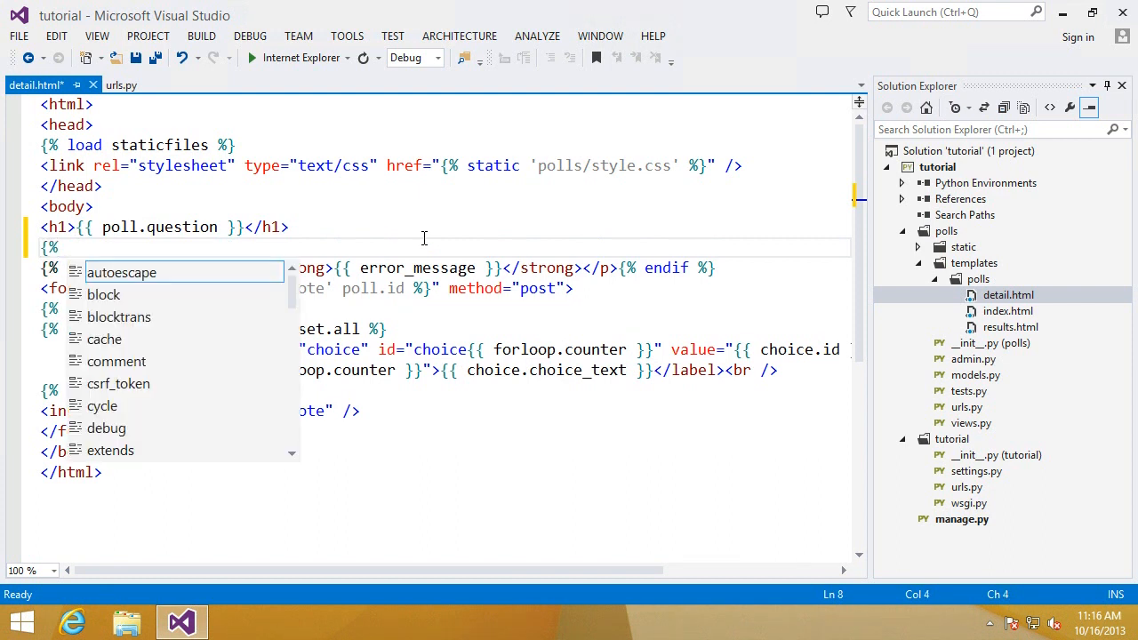
{"action": "mouse_move", "coordinate": [122, 272]}
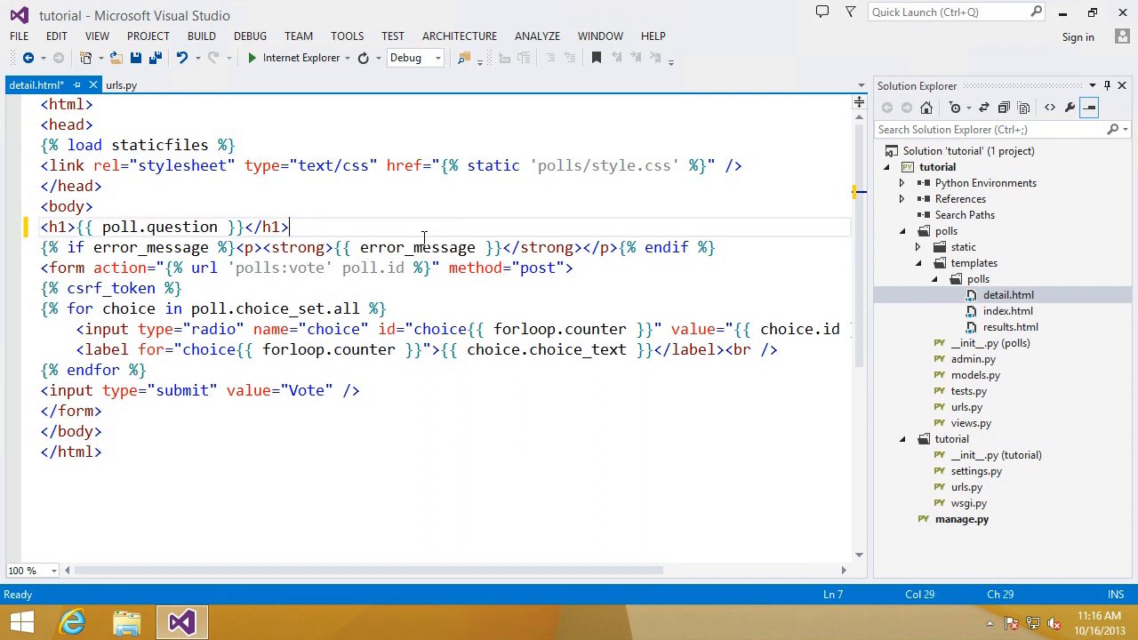
{"action": "type", "text": "{{"}
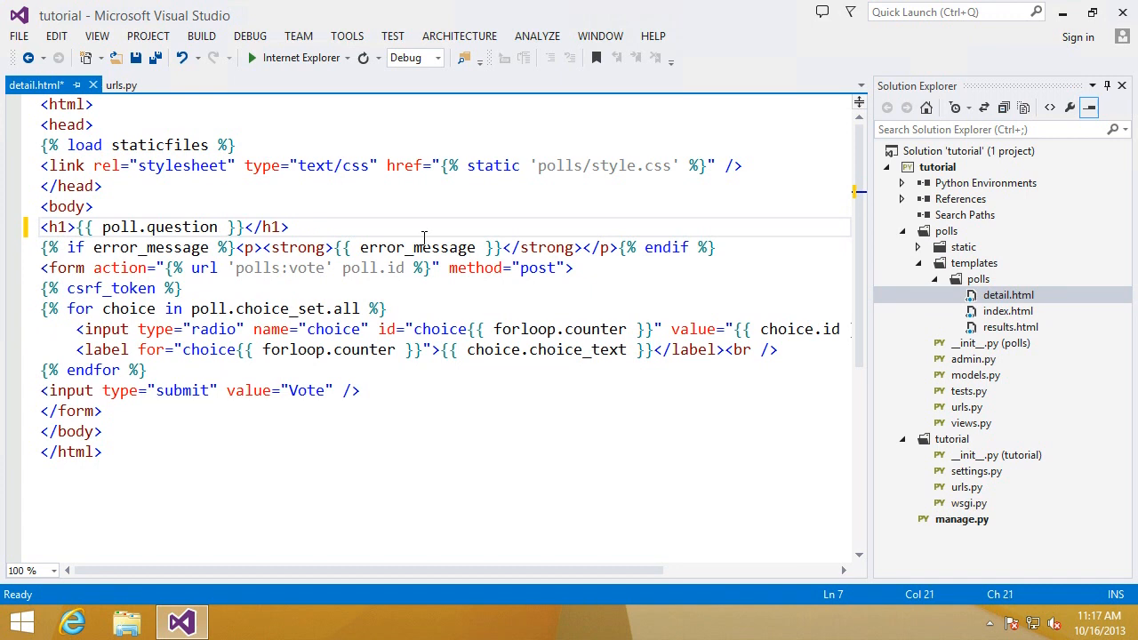
{"action": "type", "text": "|up"}
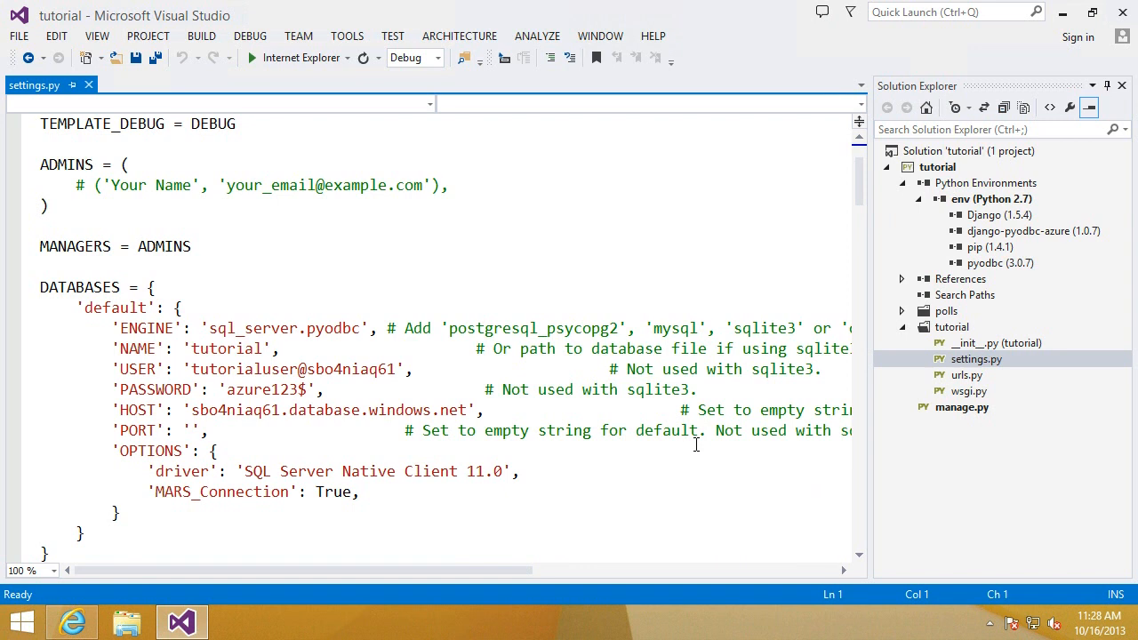
{"action": "mouse_move", "coordinate": [649, 463]}
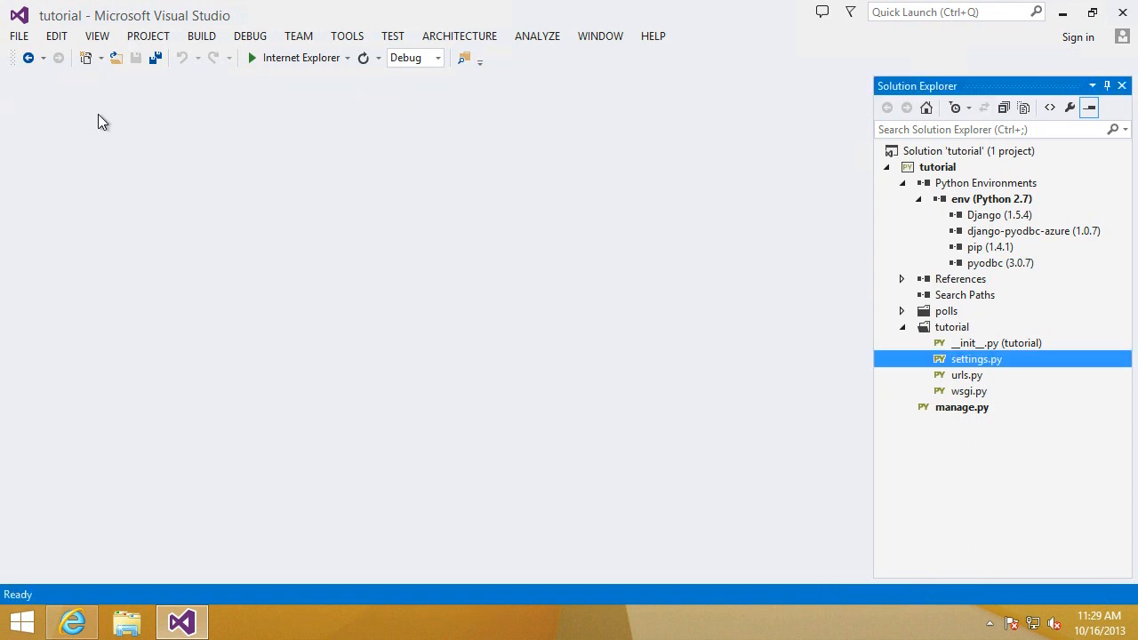
{"action": "mouse_move", "coordinate": [985, 174]}
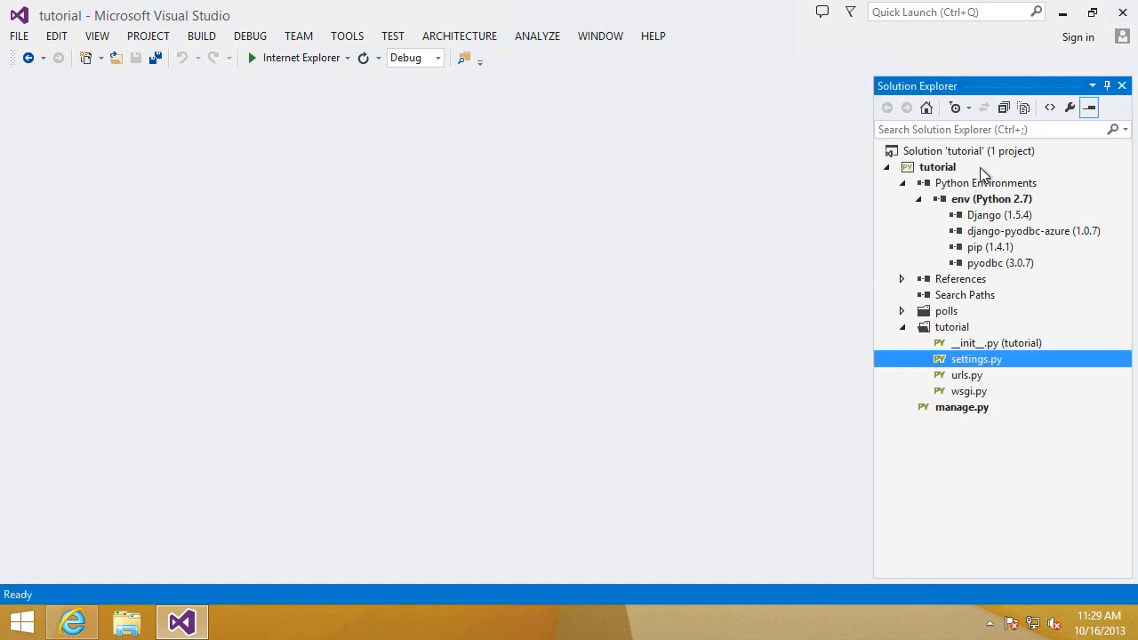
Open the project's Django console and import everything from polls.models.
{"action": "right_click", "coordinate": [938, 166]}
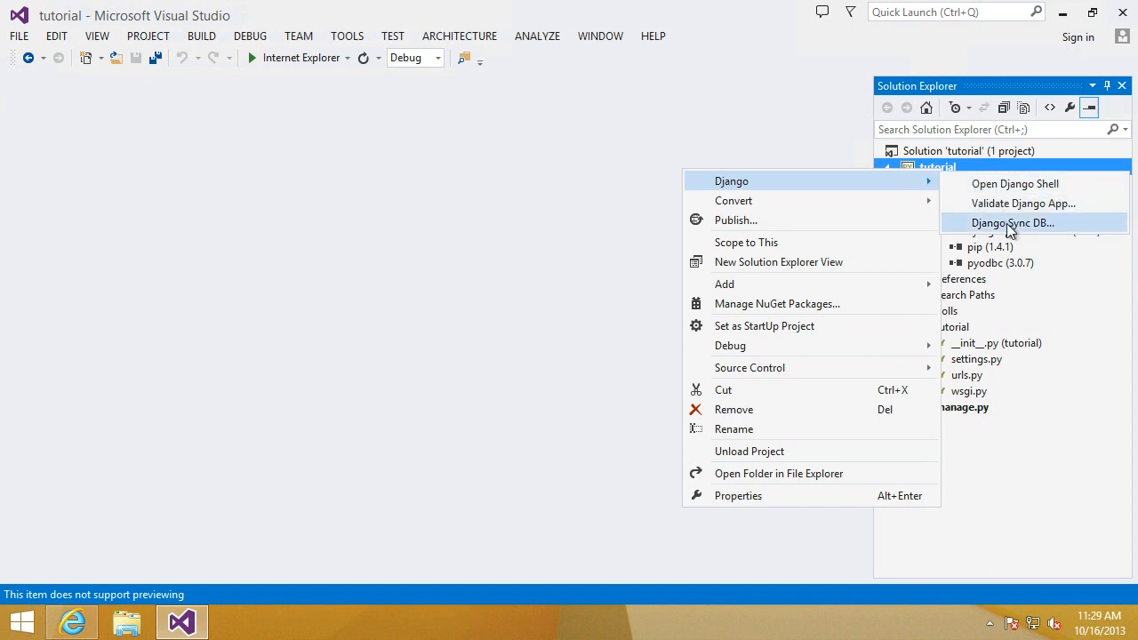
{"action": "mouse_move", "coordinate": [1013, 231]}
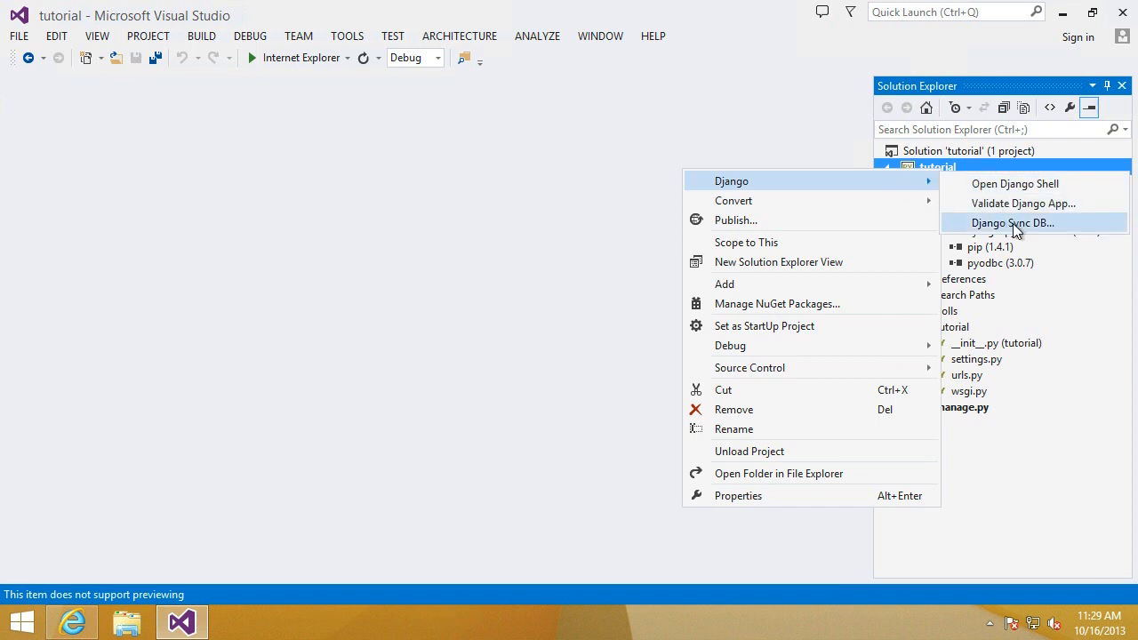
{"action": "mouse_move", "coordinate": [1027, 217]}
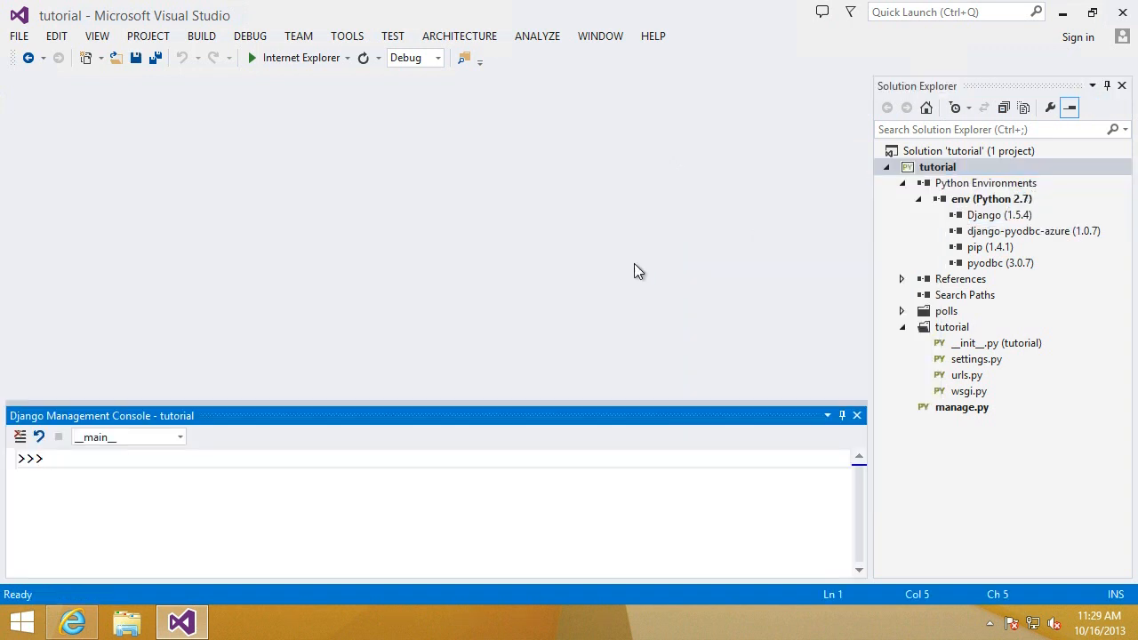
{"action": "mouse_move", "coordinate": [568, 282]}
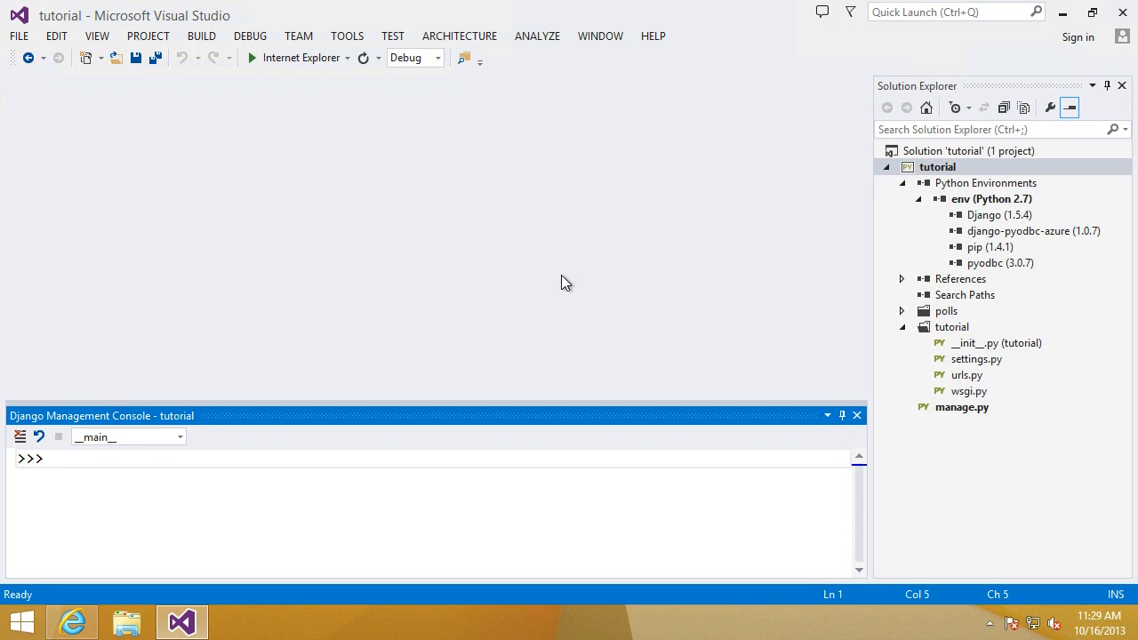
{"action": "left_click", "coordinate": [53, 458]}
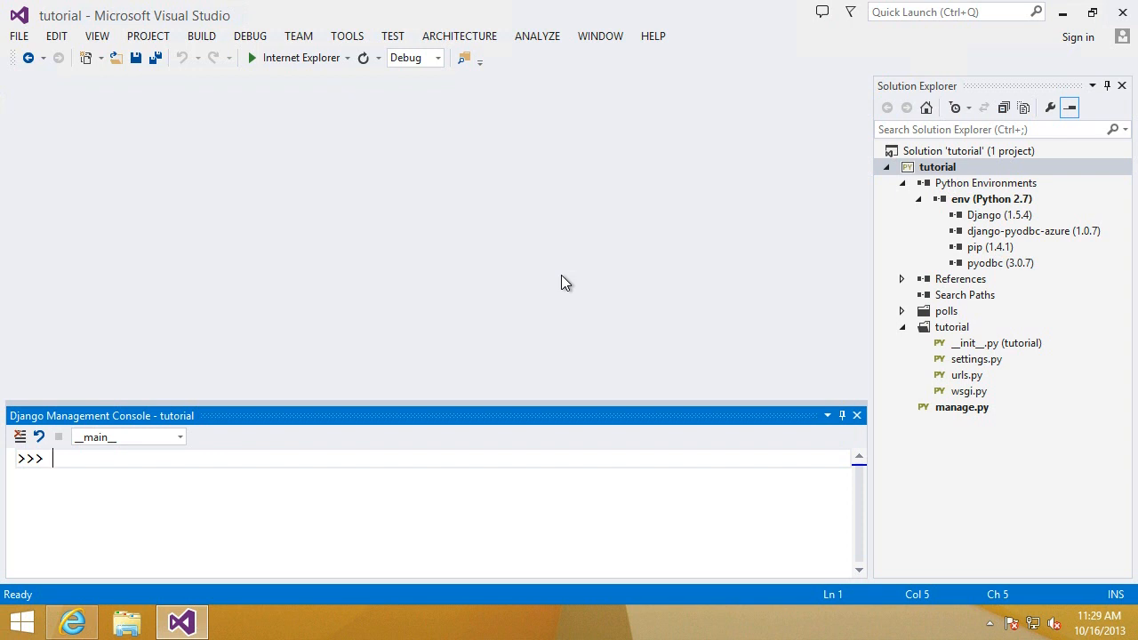
{"action": "type", "text": "fro"}
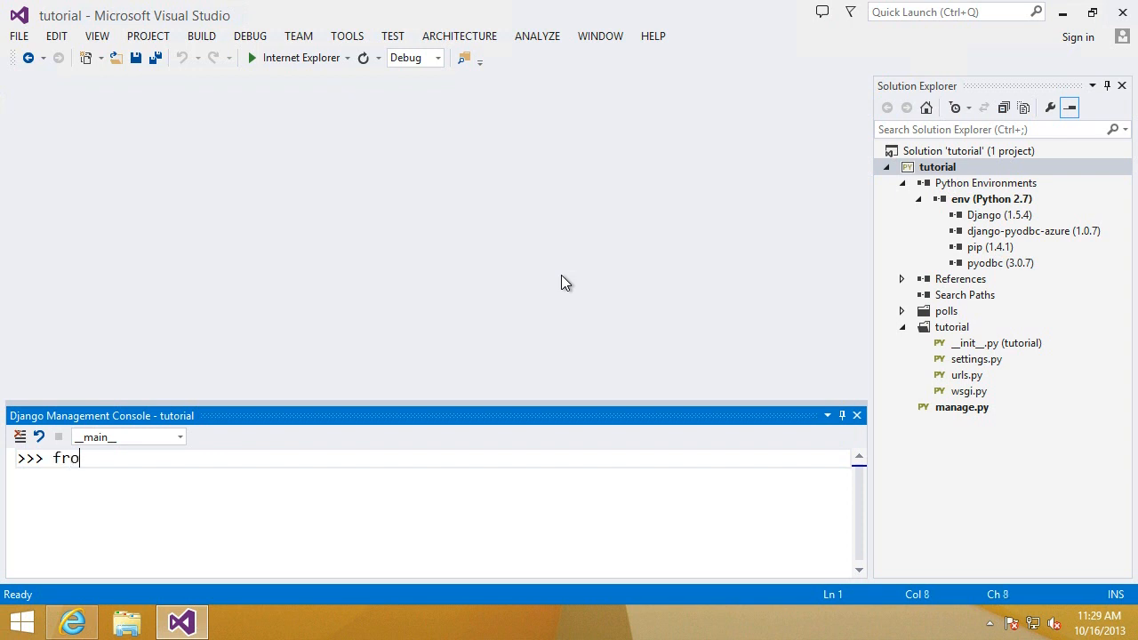
{"action": "type", "text": "m polls.models import *"}
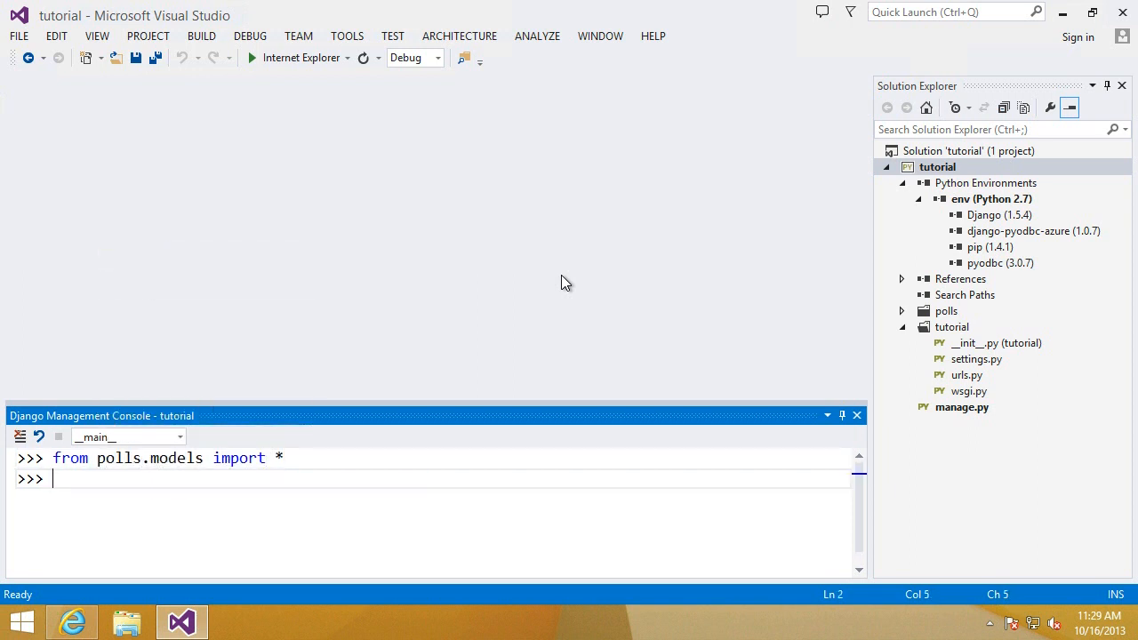
Query Poll.objects.all() into polls and list the first poll's choice_set.all().
{"action": "type", "text": "polls="}
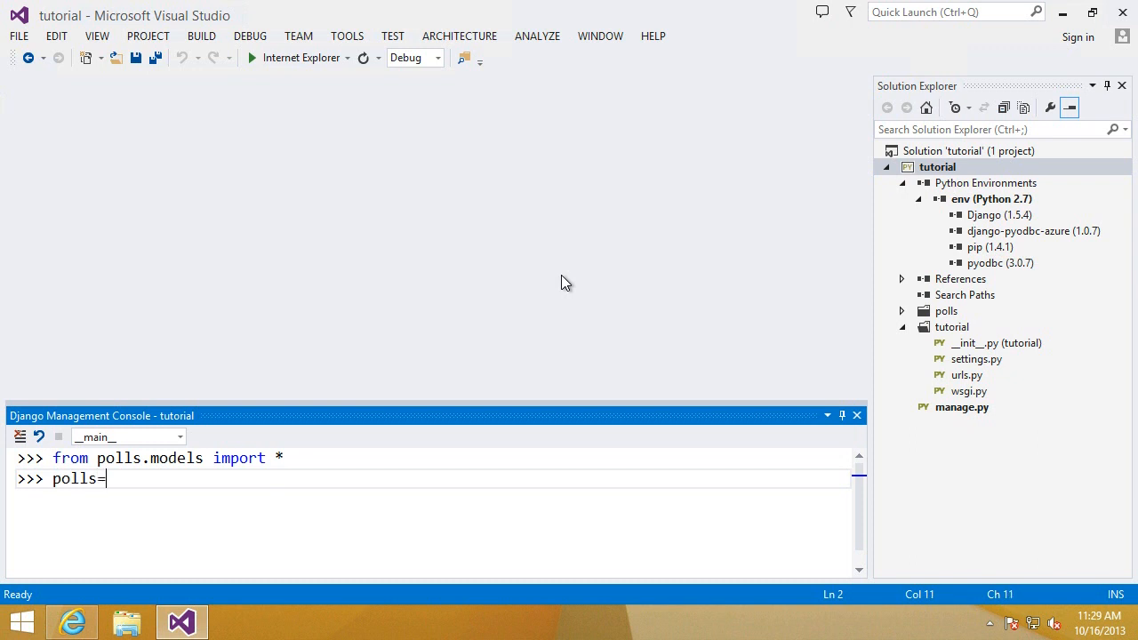
{"action": "type", "text": "Poll.objects.all("}
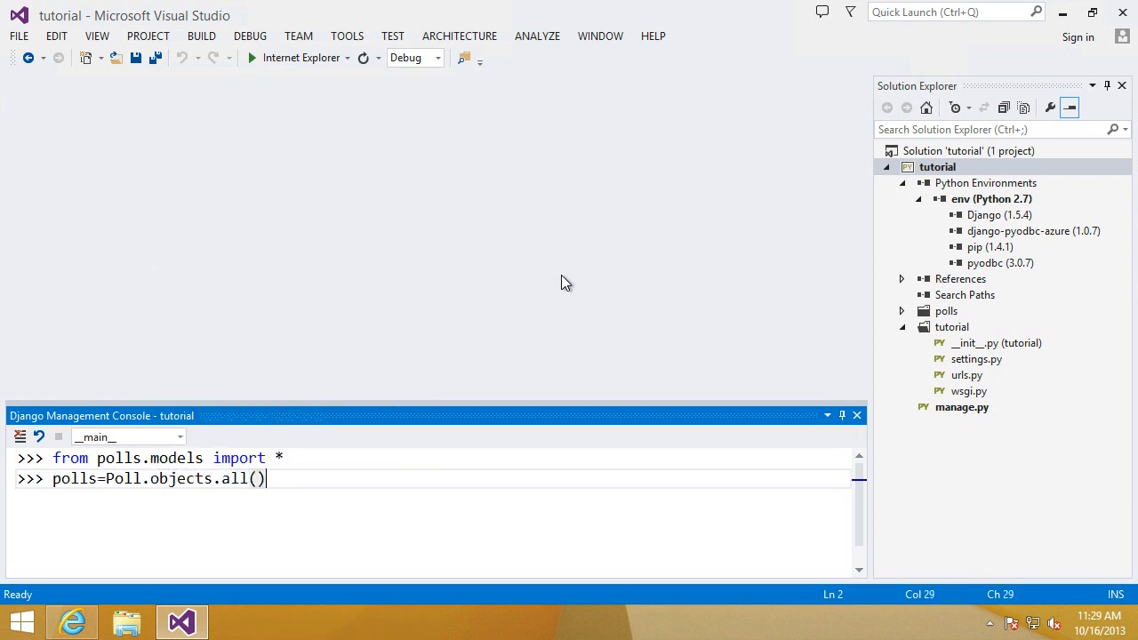
{"action": "type", "text": "polls"}
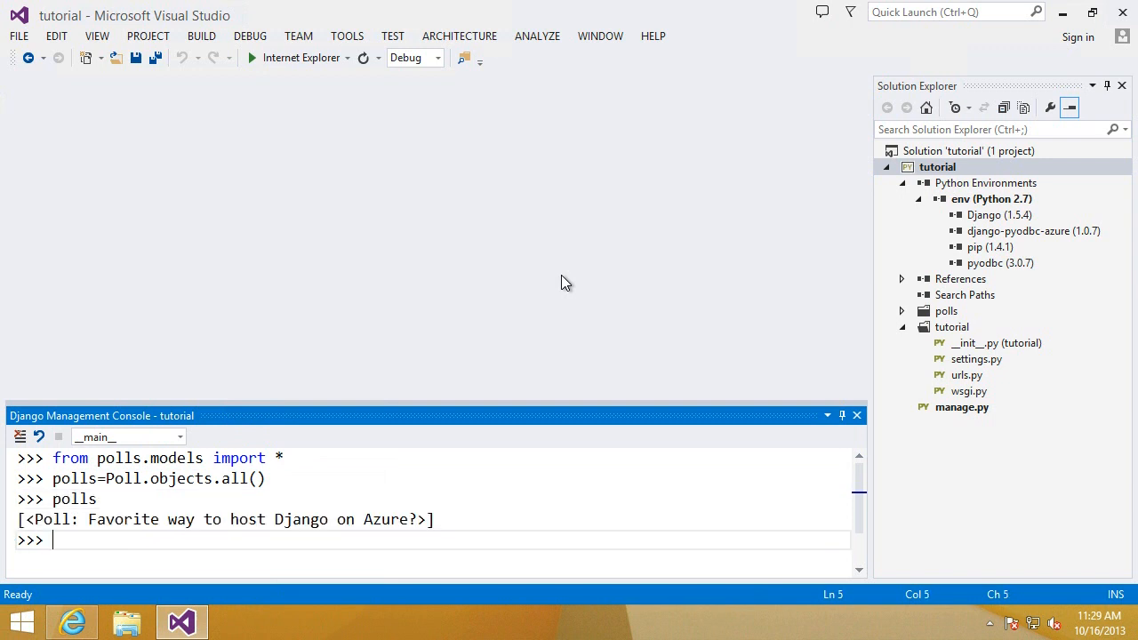
{"action": "type", "text": "polls[0].choic"}
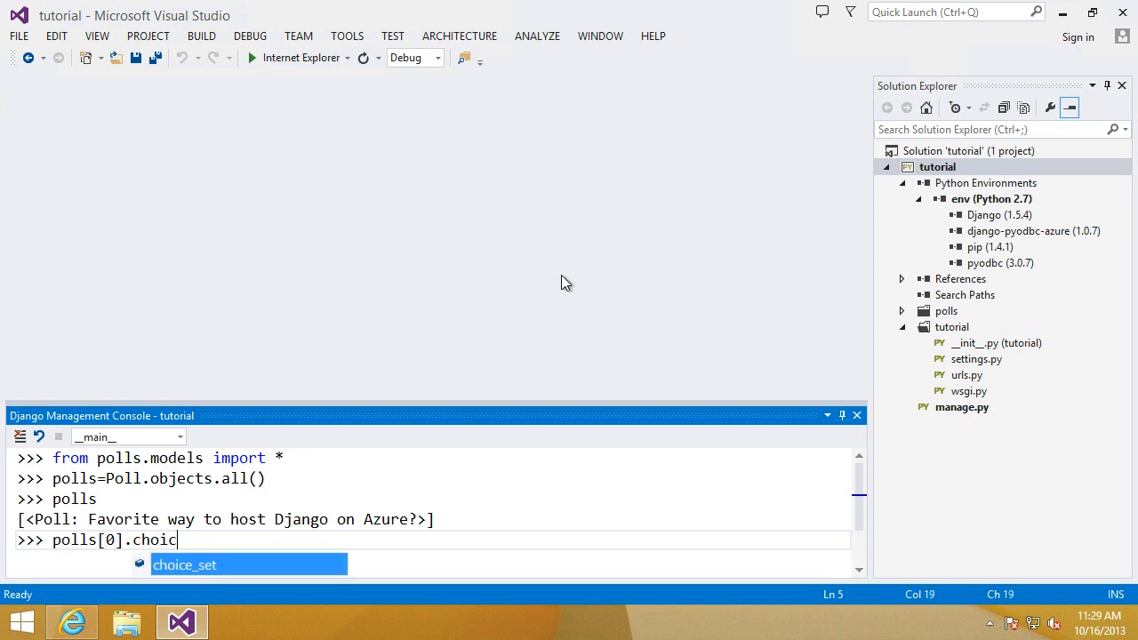
{"action": "type", "text": "e_set.all"}
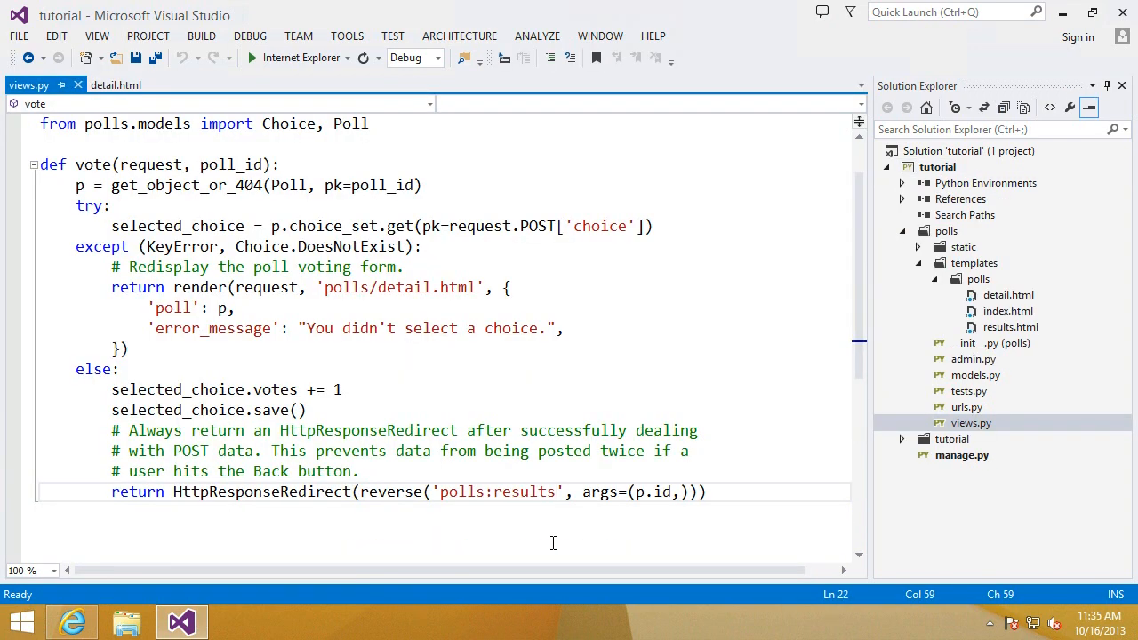
{"action": "mouse_move", "coordinate": [397, 472]}
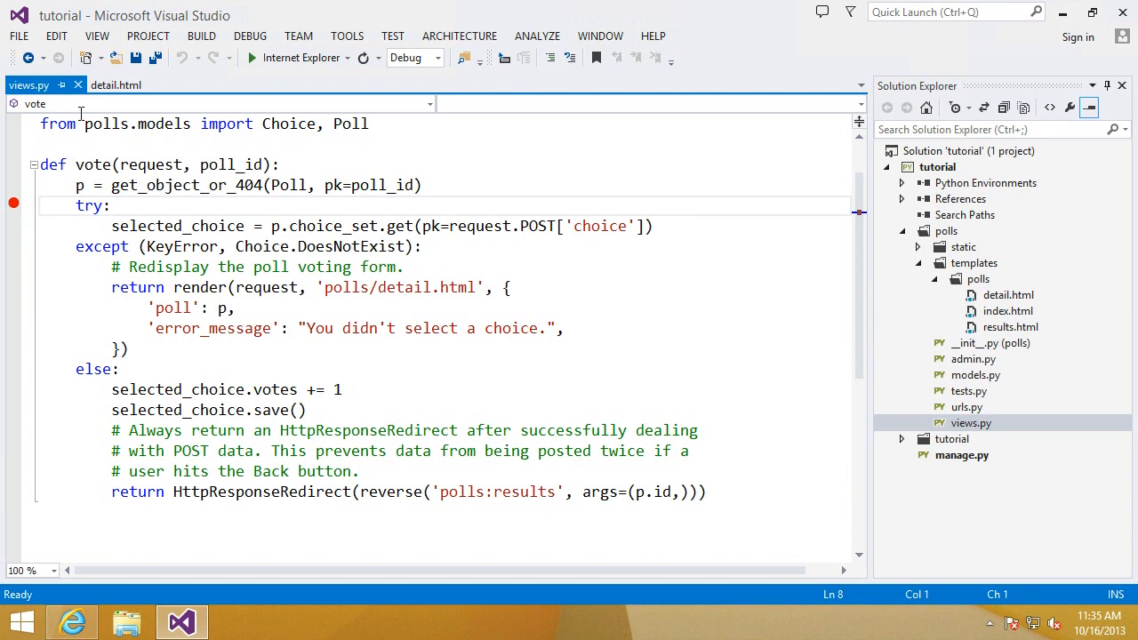
Set a breakpoint on the question heading line in detail.html and start debugging.
{"action": "left_click", "coordinate": [115, 85]}
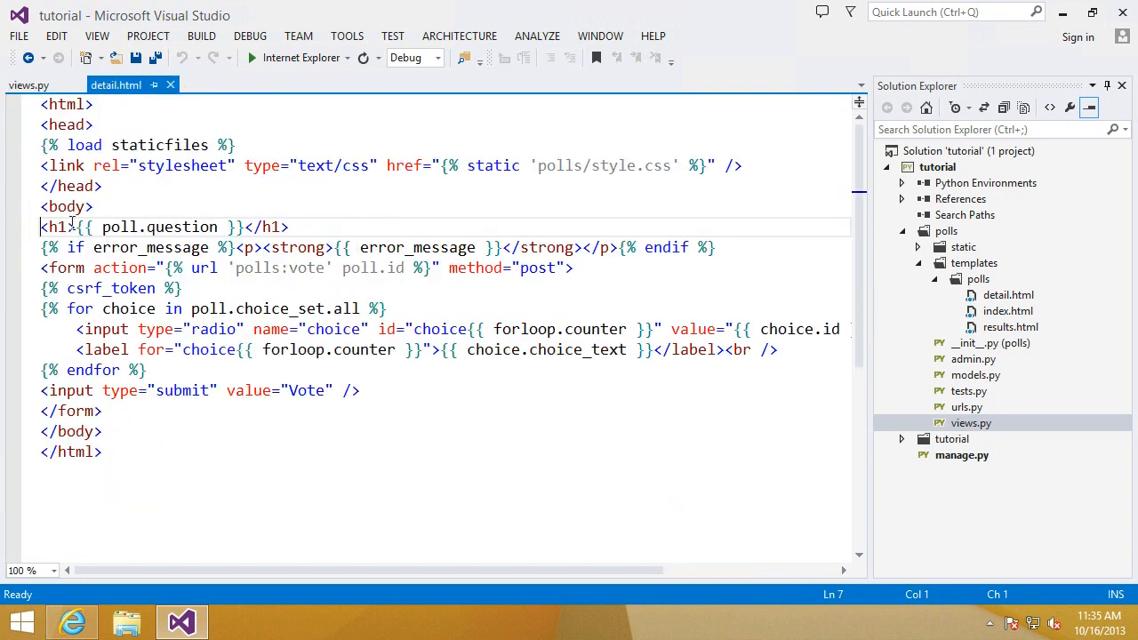
{"action": "left_click", "coordinate": [14, 227]}
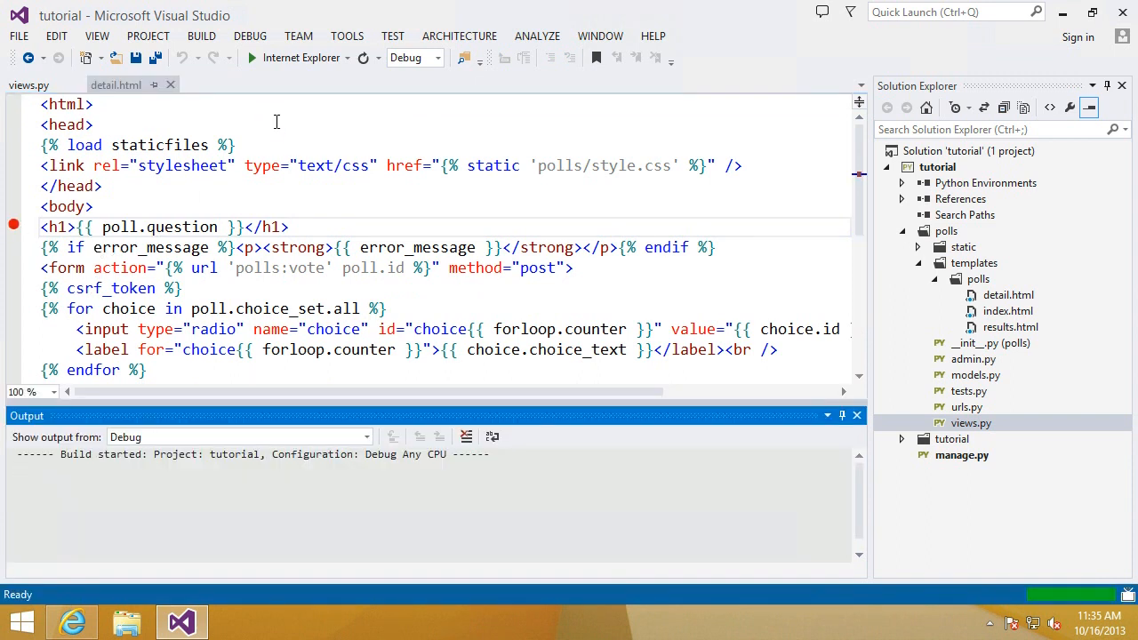
{"action": "left_click", "coordinate": [252, 57]}
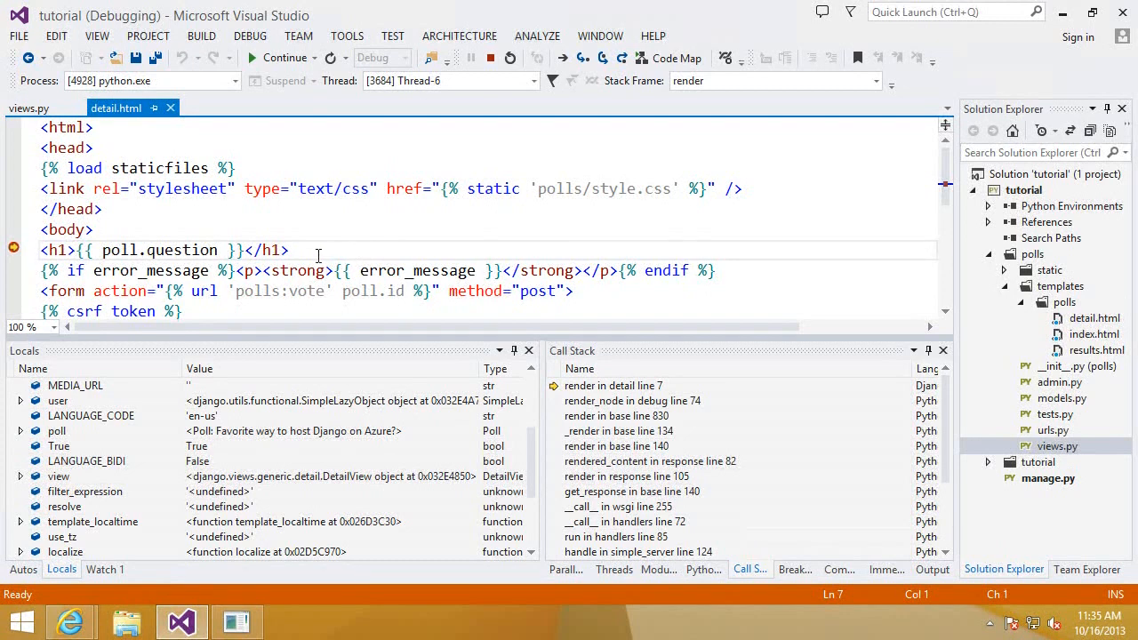
{"action": "mouse_move", "coordinate": [133, 271]}
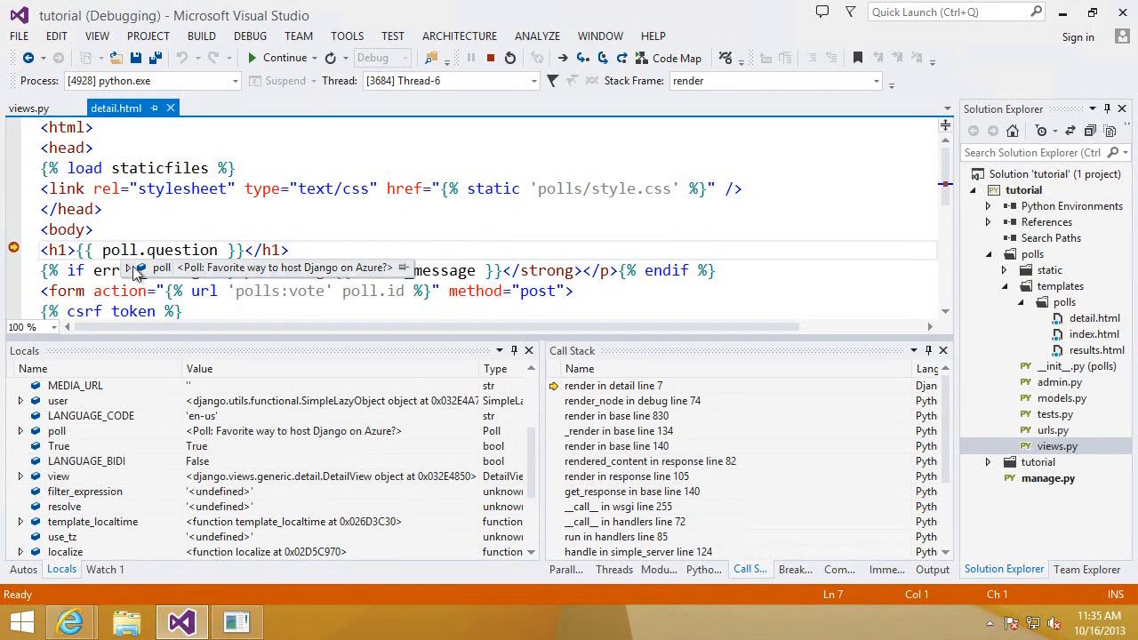
Inspect poll, step through detail.html lines 8–12, then continue to the rendered page.
{"action": "left_click", "coordinate": [130, 268]}
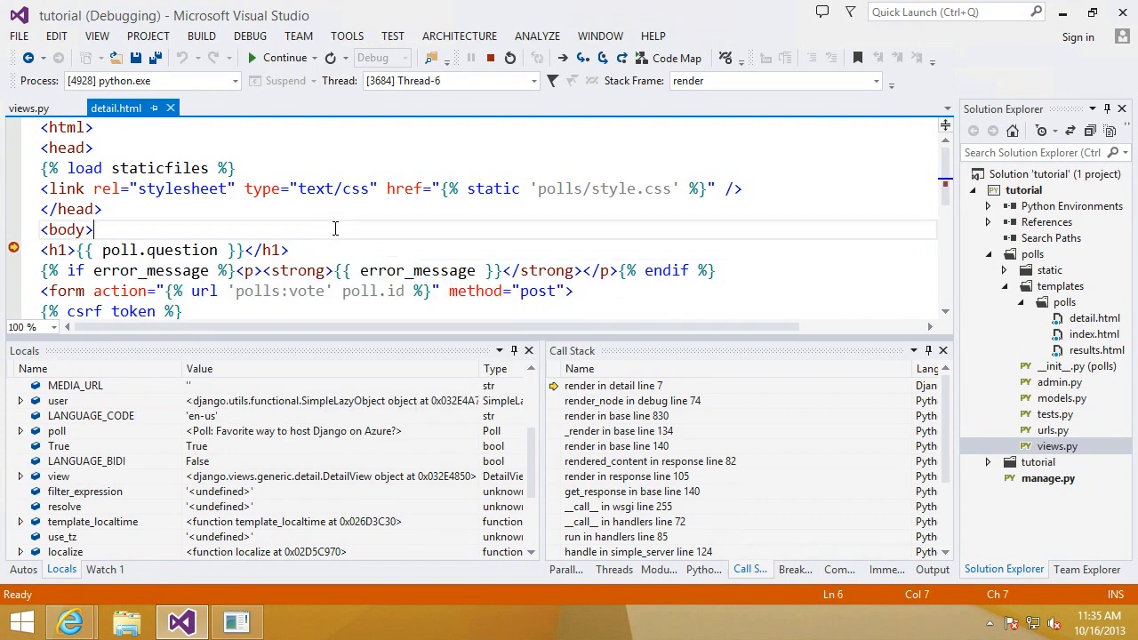
{"action": "scroll", "scroll_direction": "down", "scroll_amount": 3}
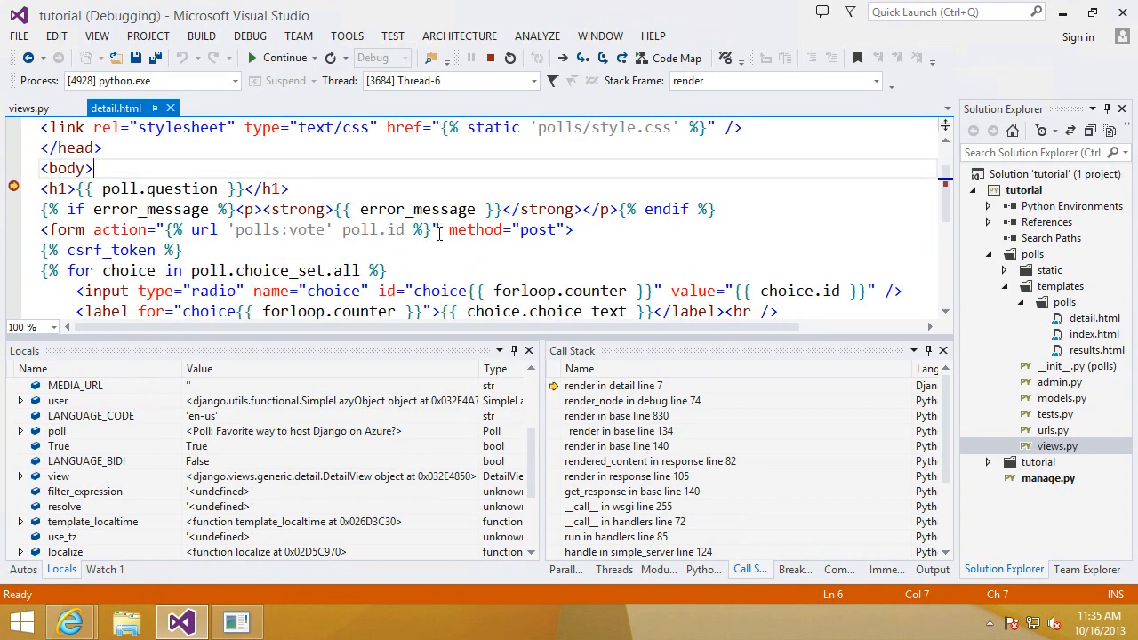
{"action": "key", "text": "F10"}
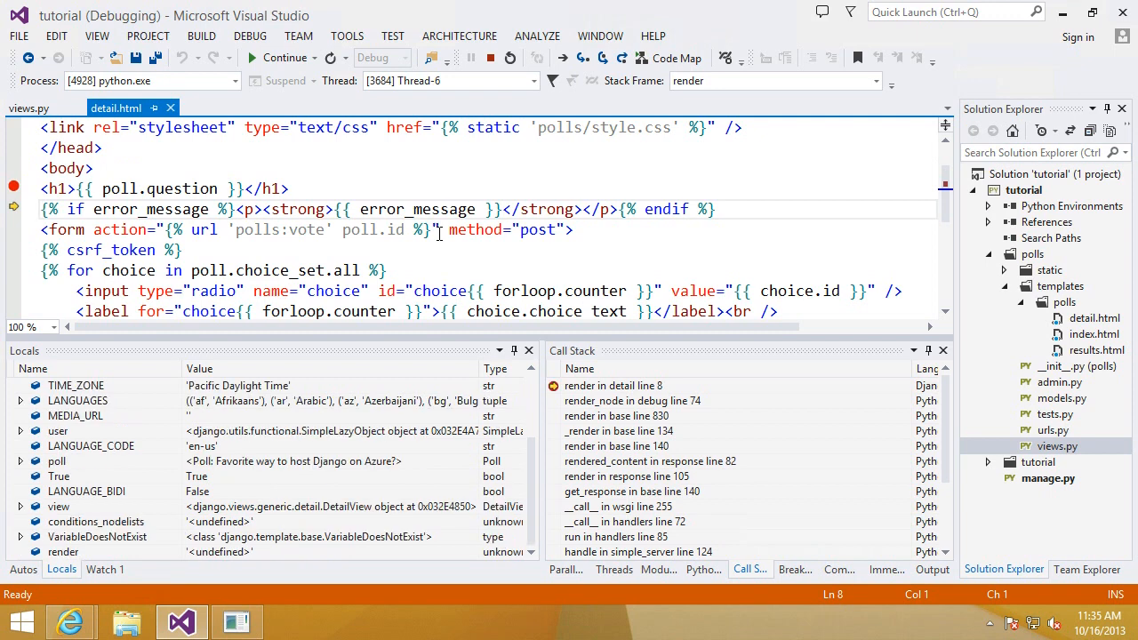
{"action": "key", "text": "F10"}
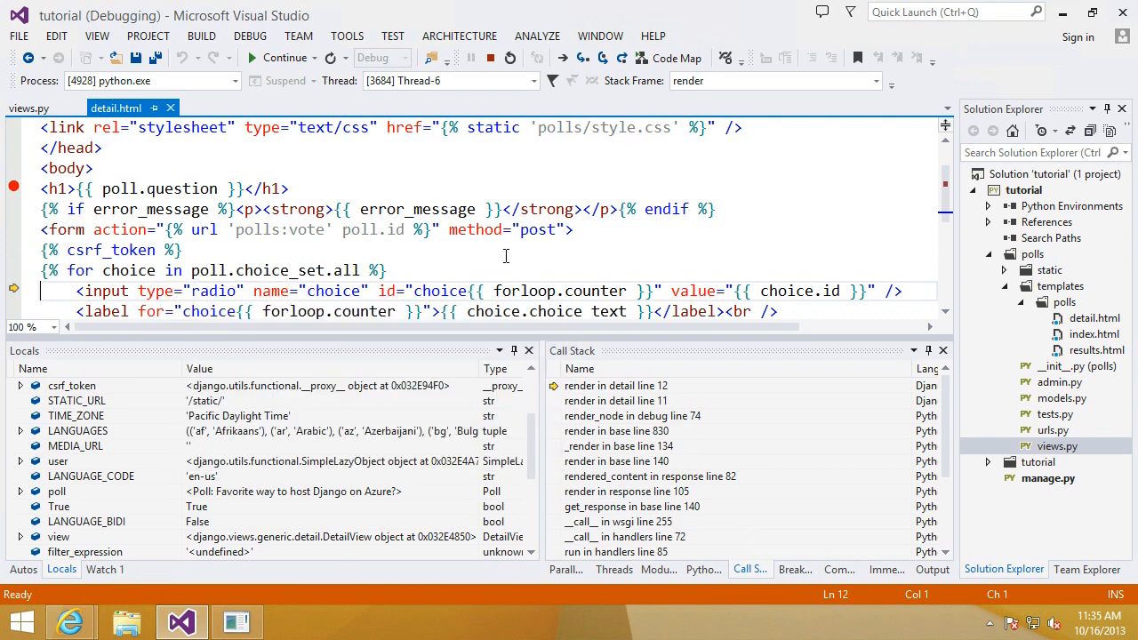
{"action": "left_click", "coordinate": [283, 57]}
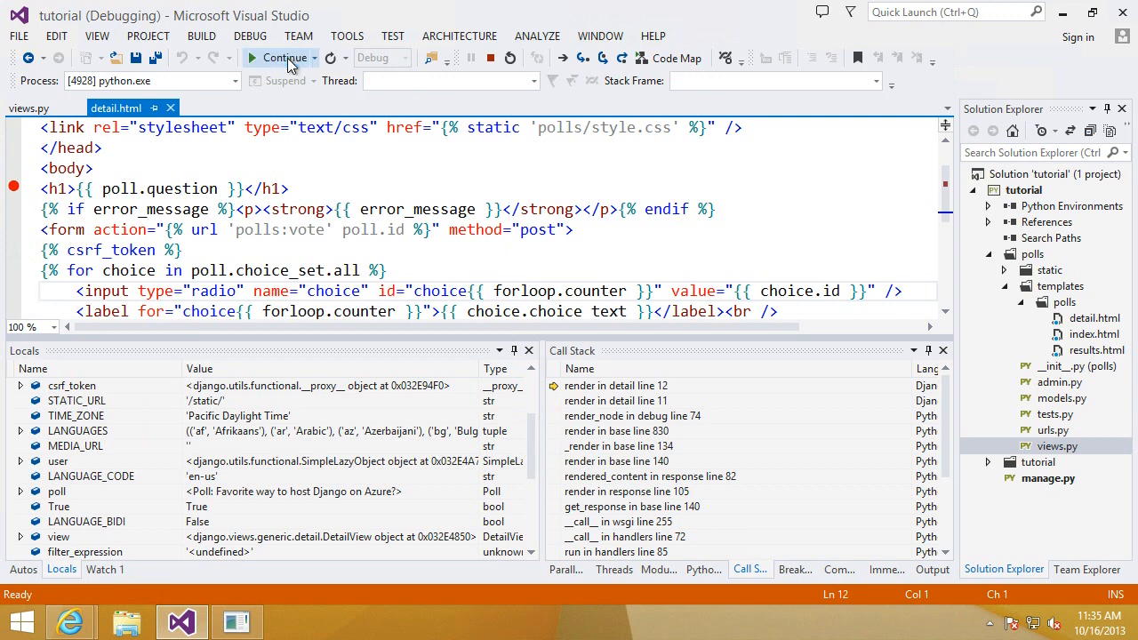
{"action": "left_click", "coordinate": [279, 57]}
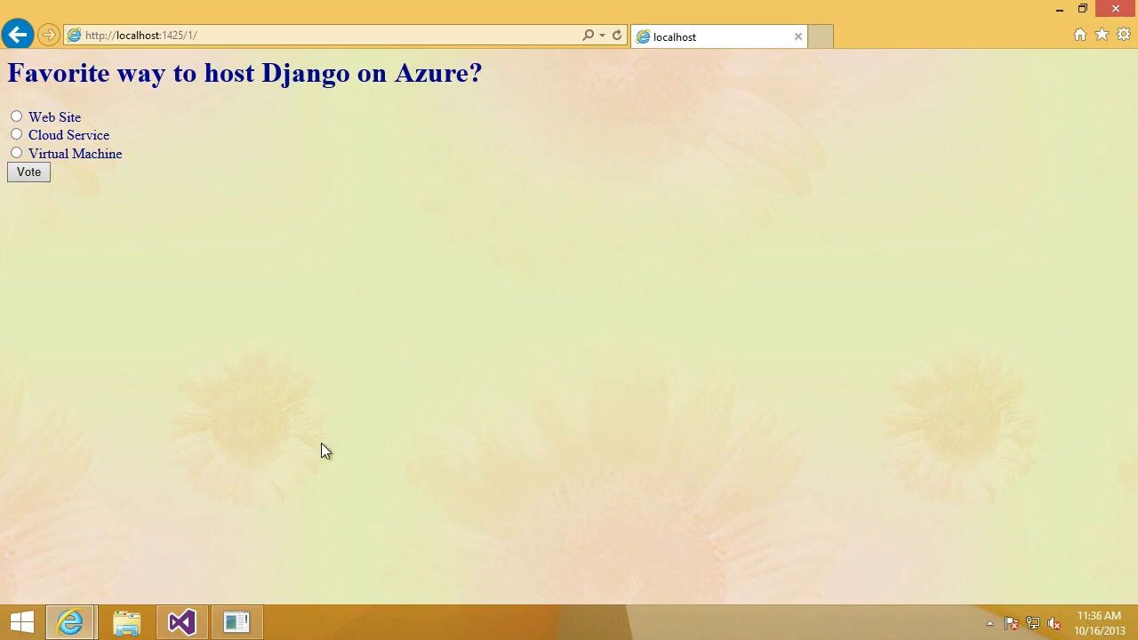
{"action": "mouse_move", "coordinate": [18, 131]}
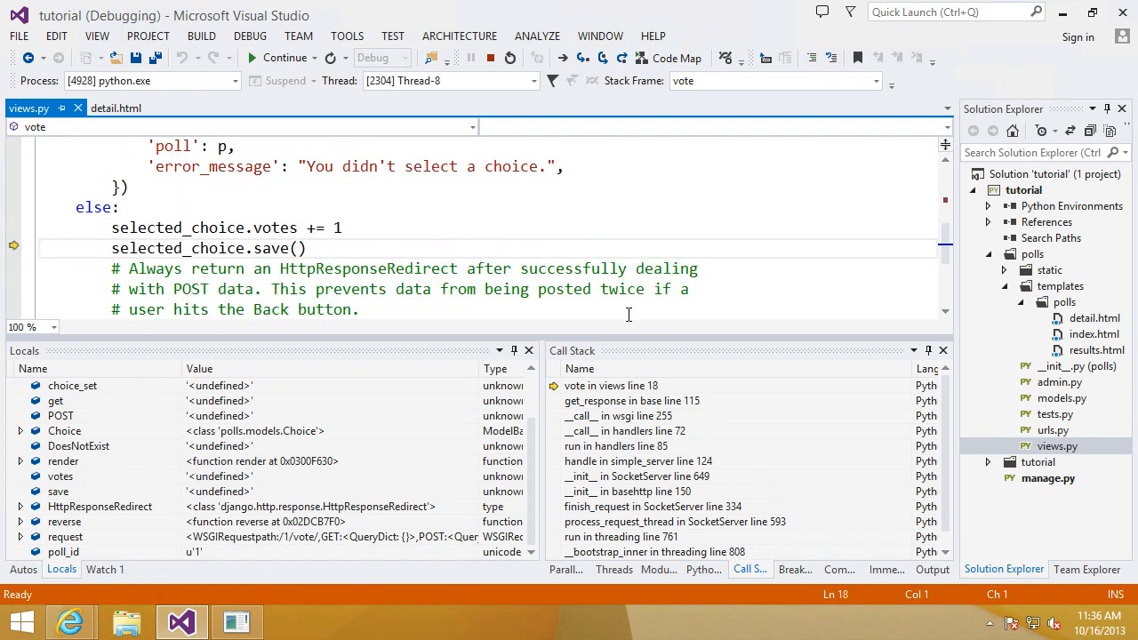
{"action": "mouse_move", "coordinate": [174, 228]}
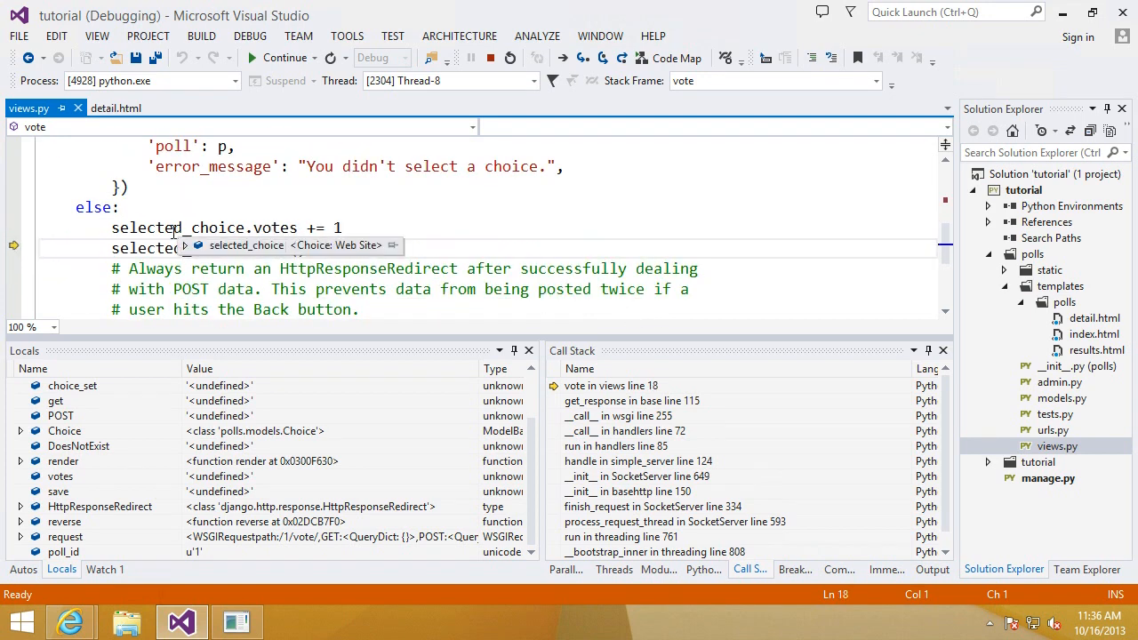
Stop debugging after confirming selected_choice is Web Site.
{"action": "left_click", "coordinate": [283, 58]}
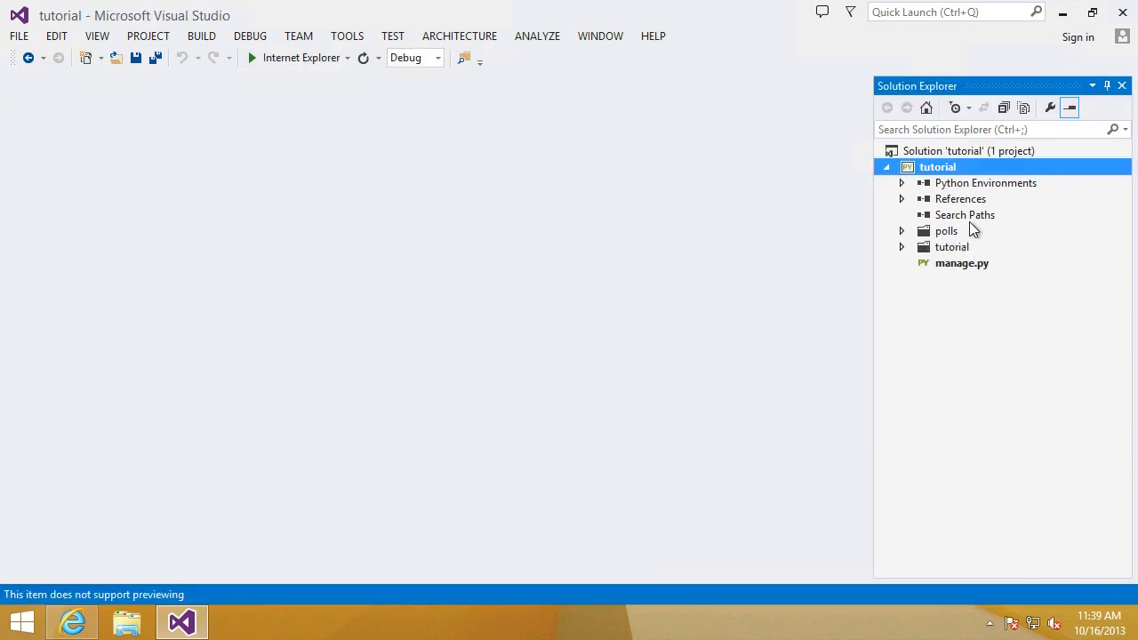
Start publishing the tutorial project and choose to import publish settings.
{"action": "right_click", "coordinate": [938, 166]}
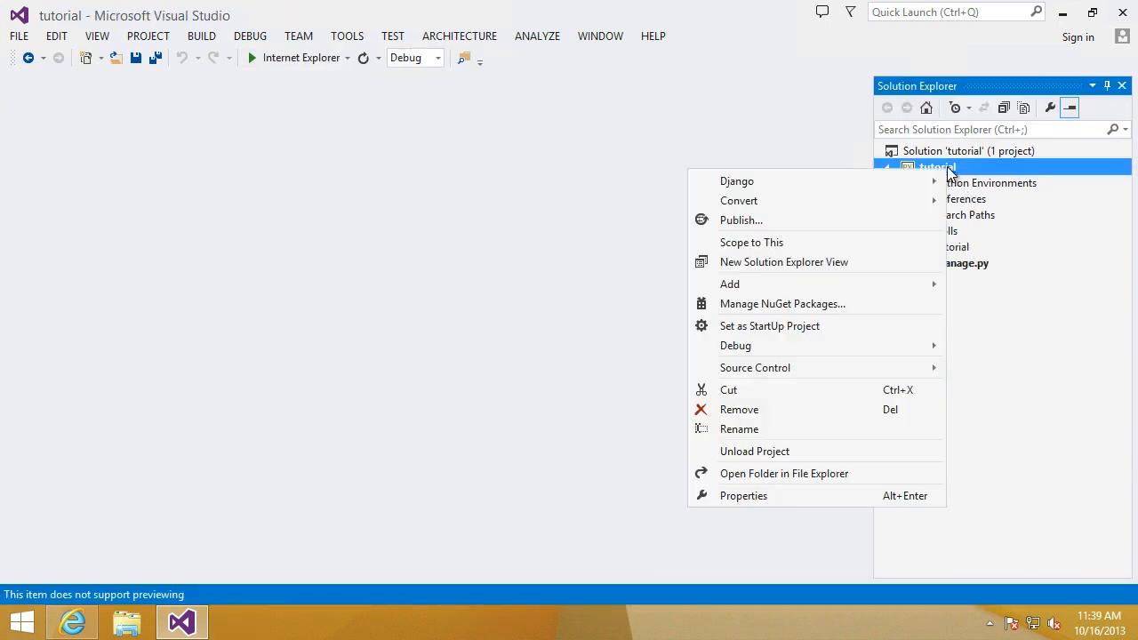
{"action": "mouse_move", "coordinate": [741, 220]}
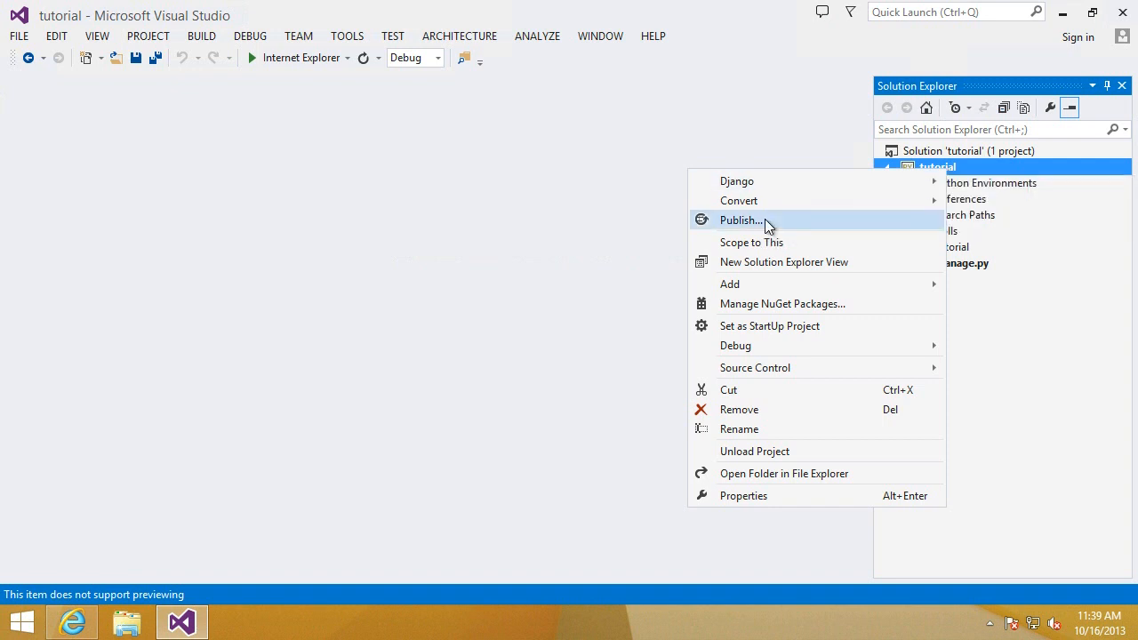
{"action": "left_click", "coordinate": [741, 219]}
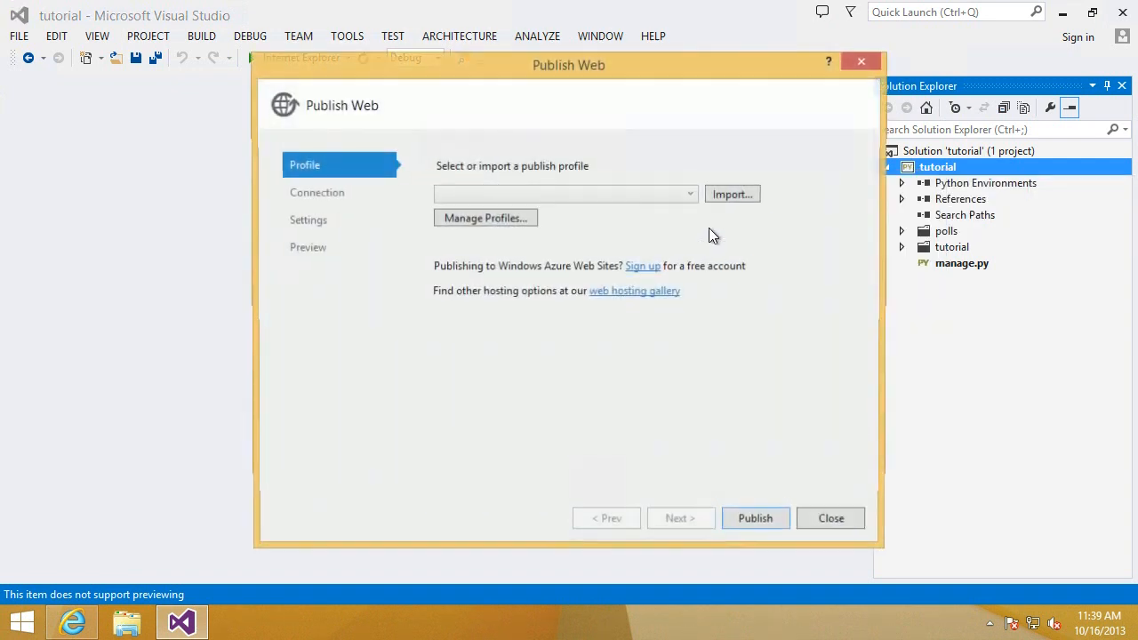
{"action": "left_click", "coordinate": [732, 194]}
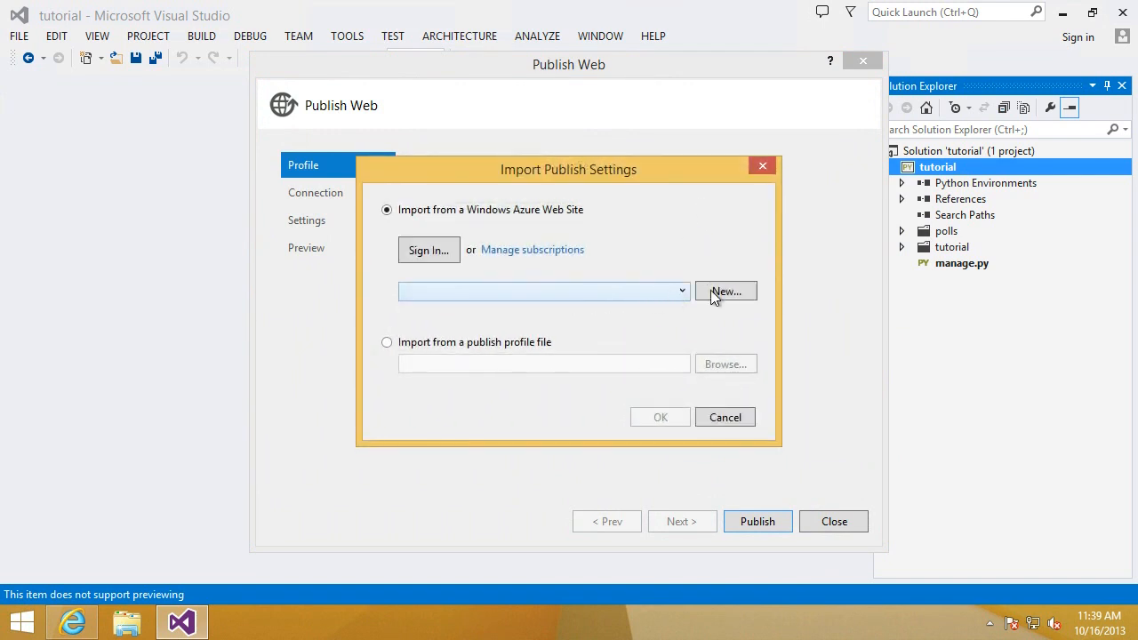
Review the 3-Month Free Trial subscription, close the manager, and start a new Azure site.
{"action": "left_click", "coordinate": [531, 249]}
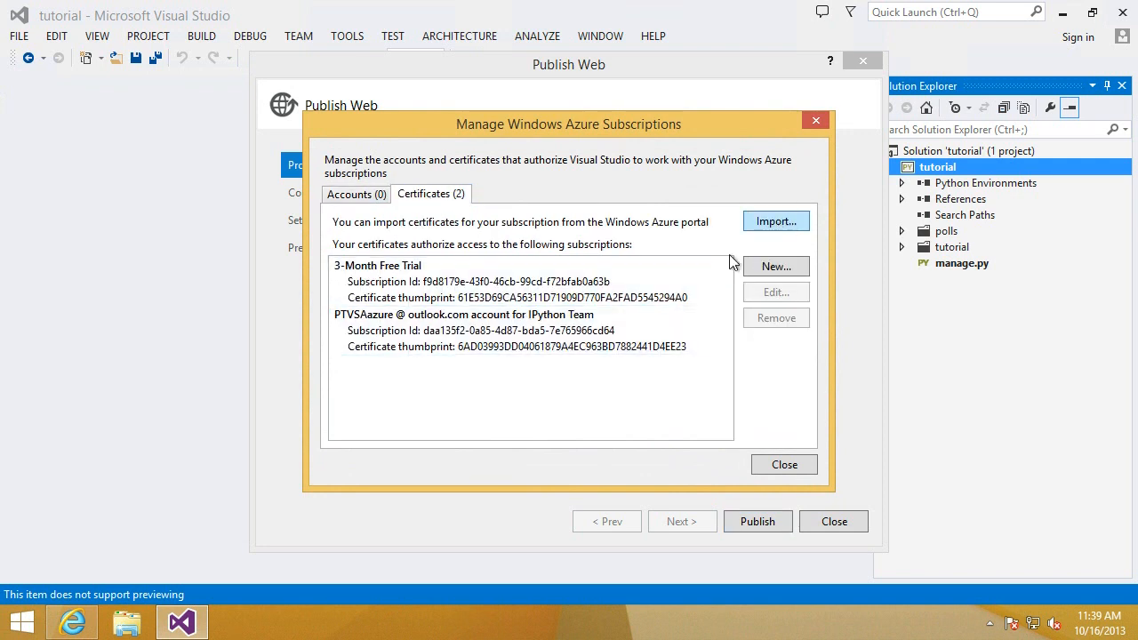
{"action": "left_click", "coordinate": [489, 330]}
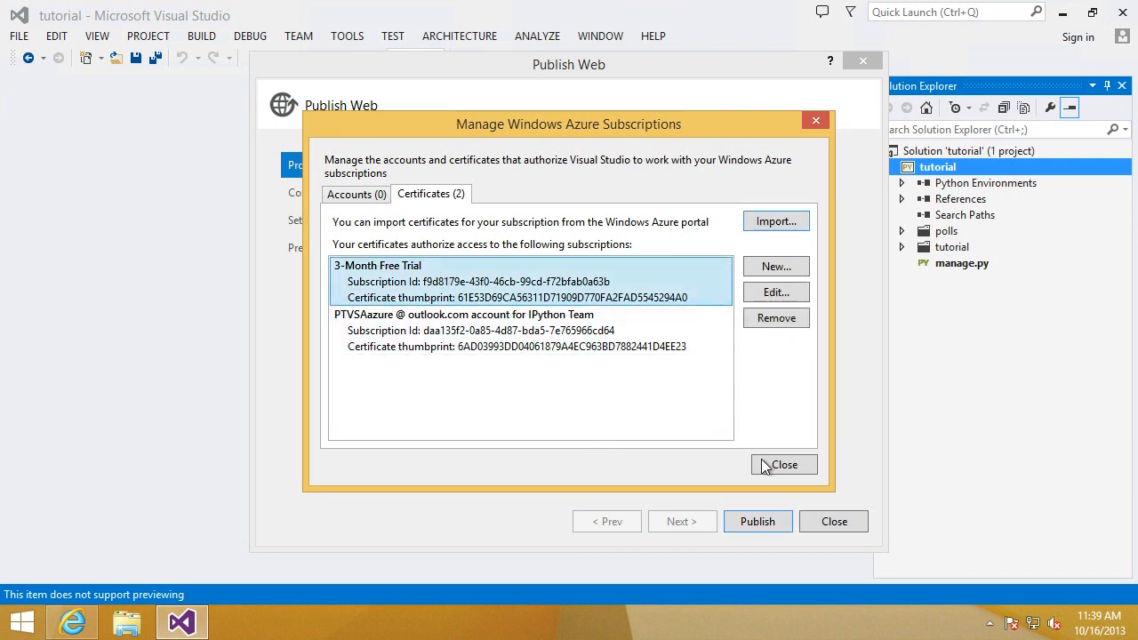
{"action": "left_click", "coordinate": [784, 464]}
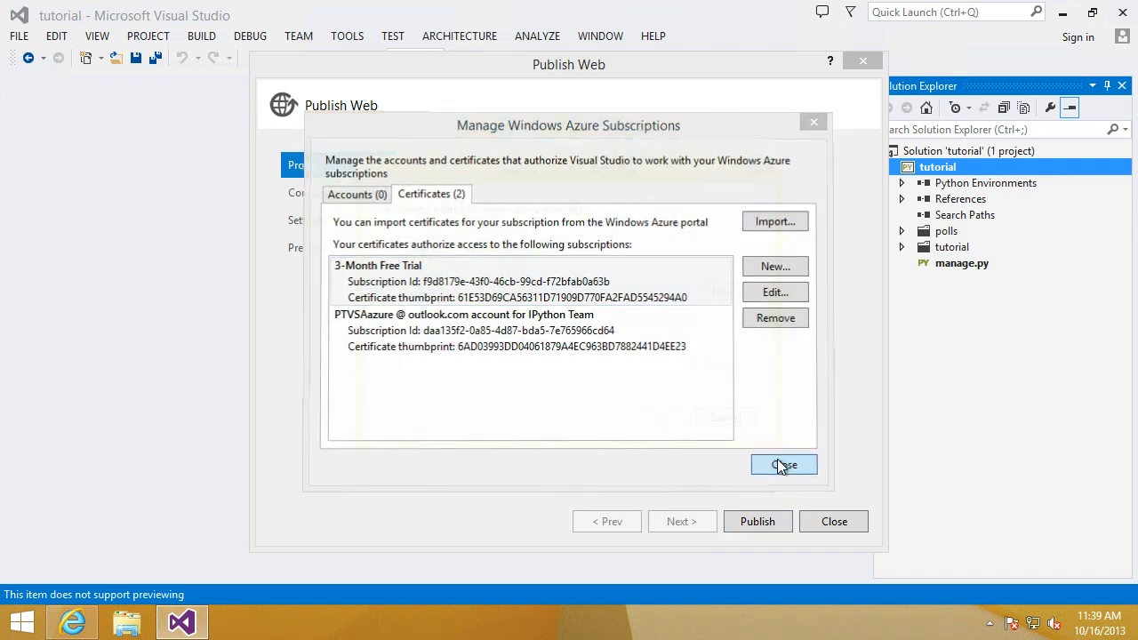
{"action": "left_click", "coordinate": [784, 464]}
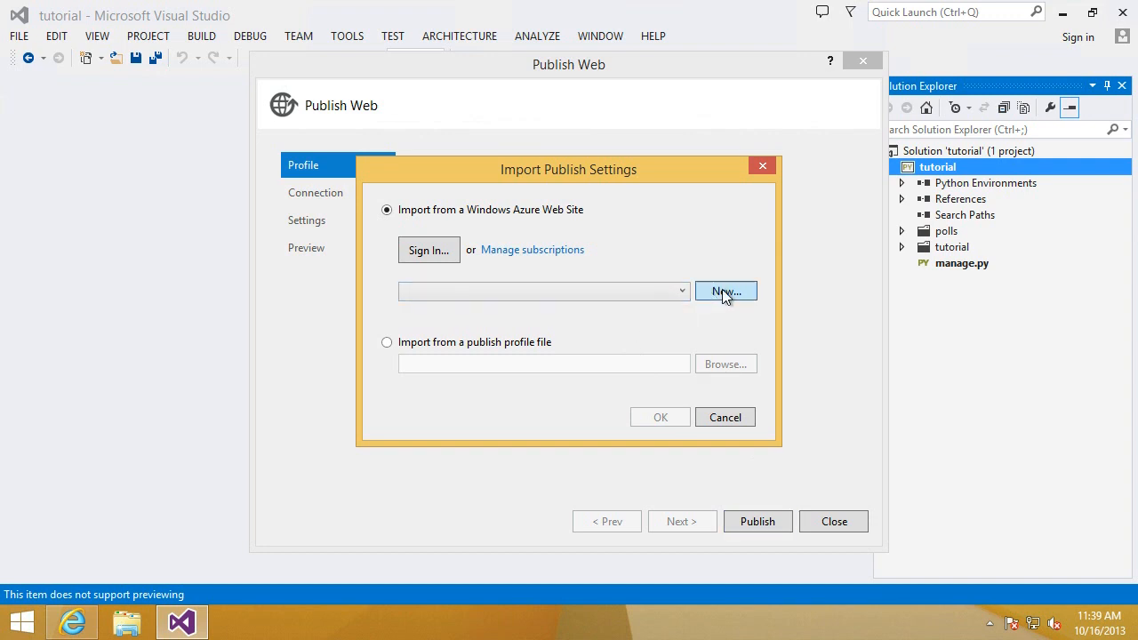
{"action": "left_click", "coordinate": [726, 291]}
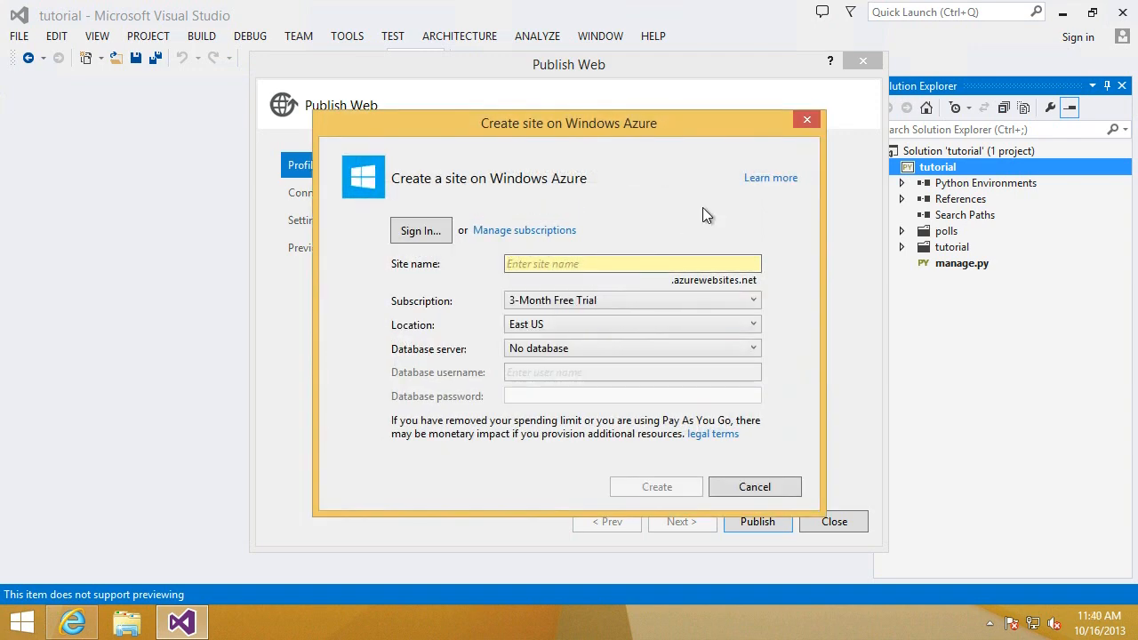
Create the free-trial East US site ptvsazurews with no database and import its publish settings.
{"action": "type", "text": "ptvsazurews"}
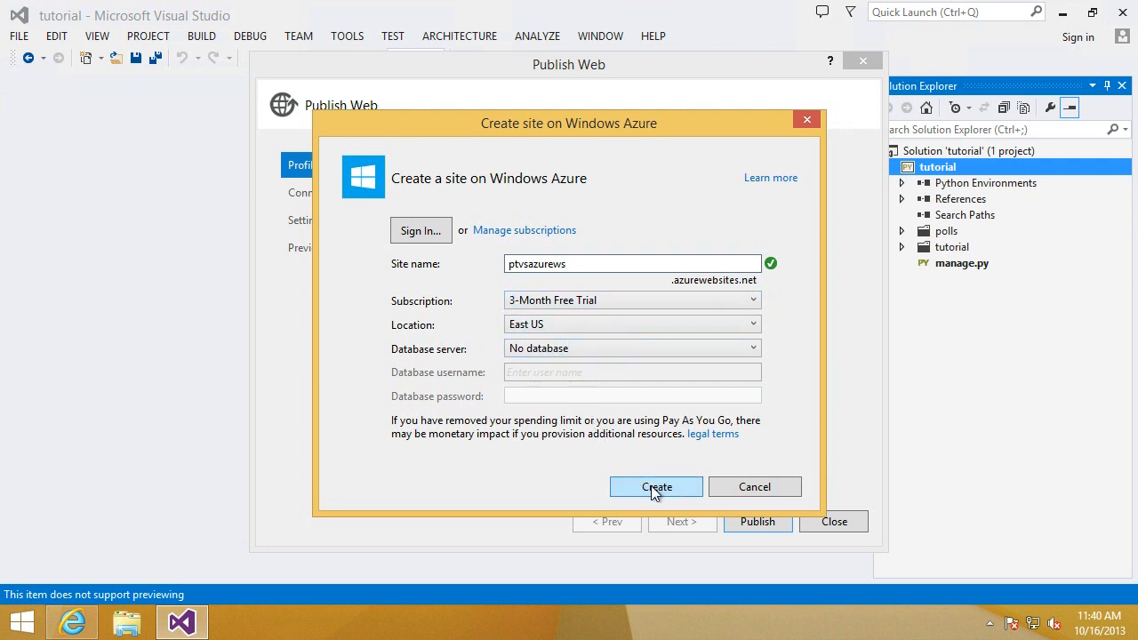
{"action": "left_click", "coordinate": [655, 487]}
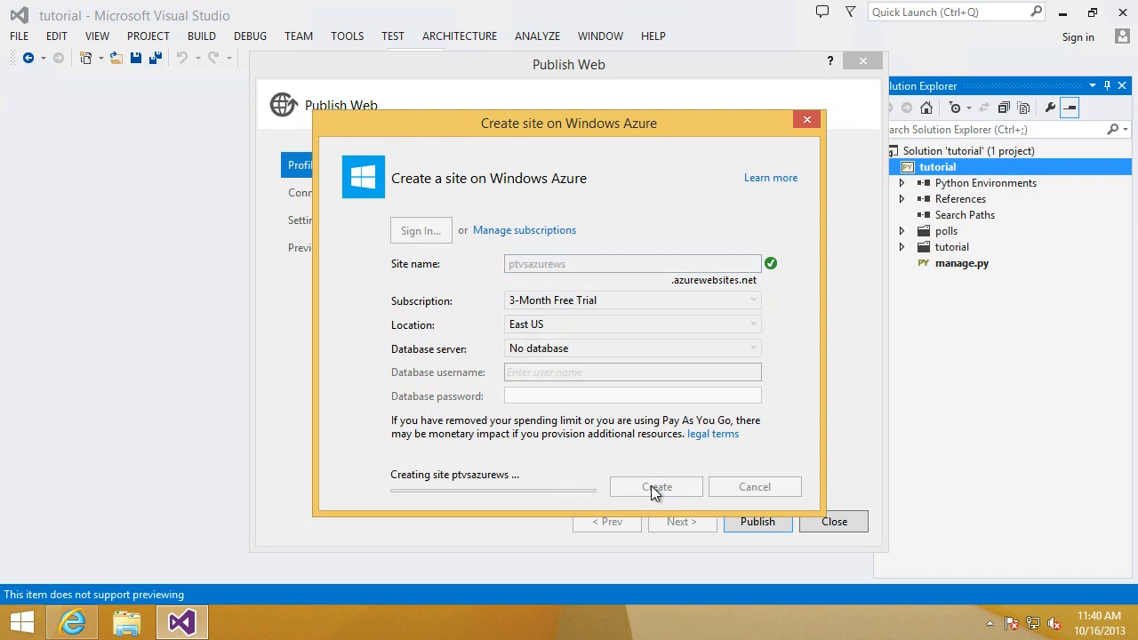
{"action": "left_click", "coordinate": [655, 487]}
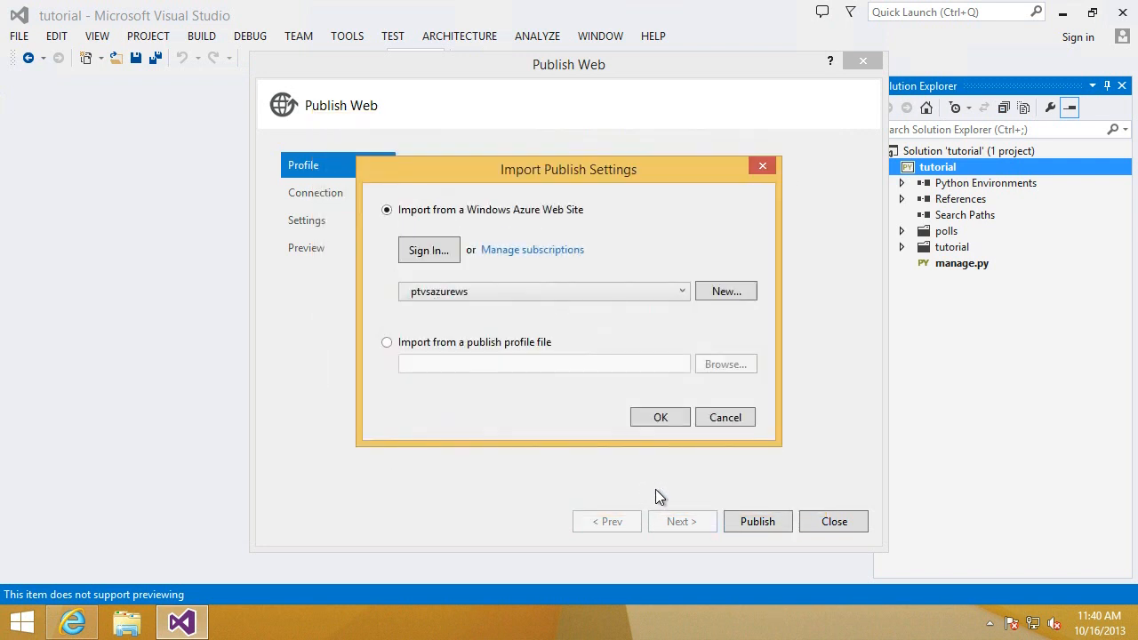
{"action": "left_click", "coordinate": [660, 417]}
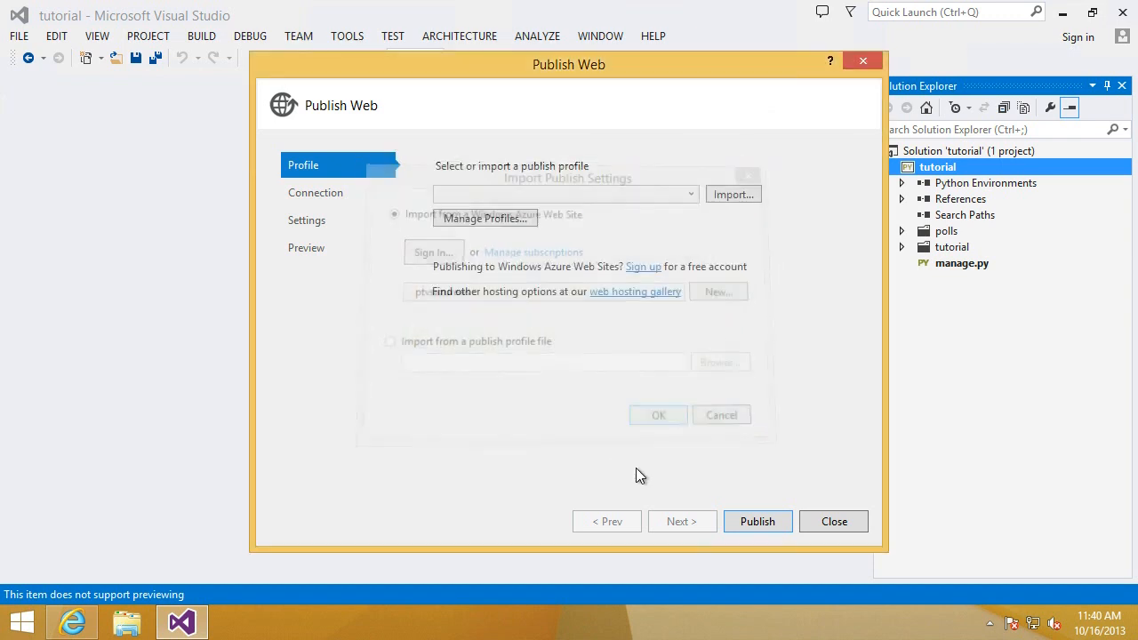
Step through Connection, Settings and Preview, then publish the tutorial project to ptvsazurews.
{"action": "left_click", "coordinate": [681, 521]}
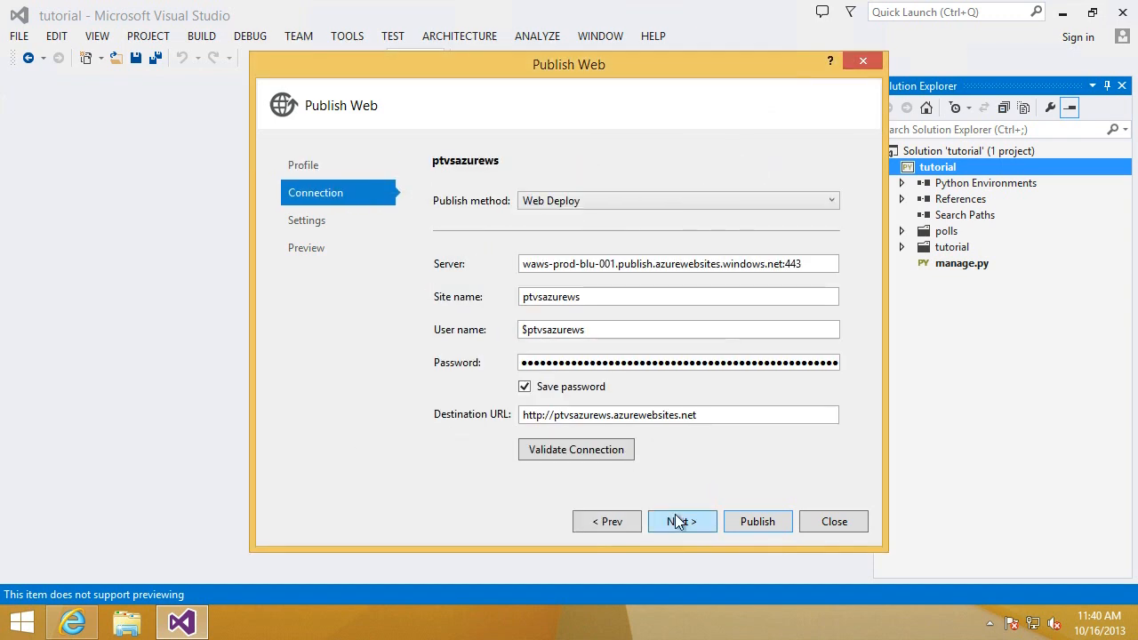
{"action": "left_click", "coordinate": [683, 521]}
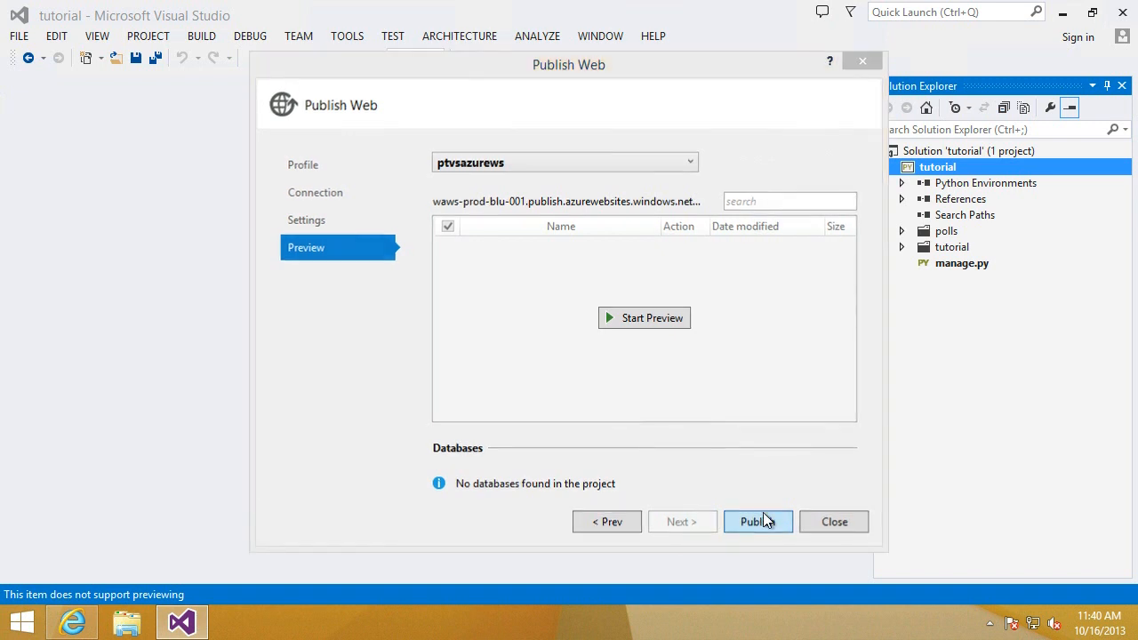
{"action": "left_click", "coordinate": [757, 521]}
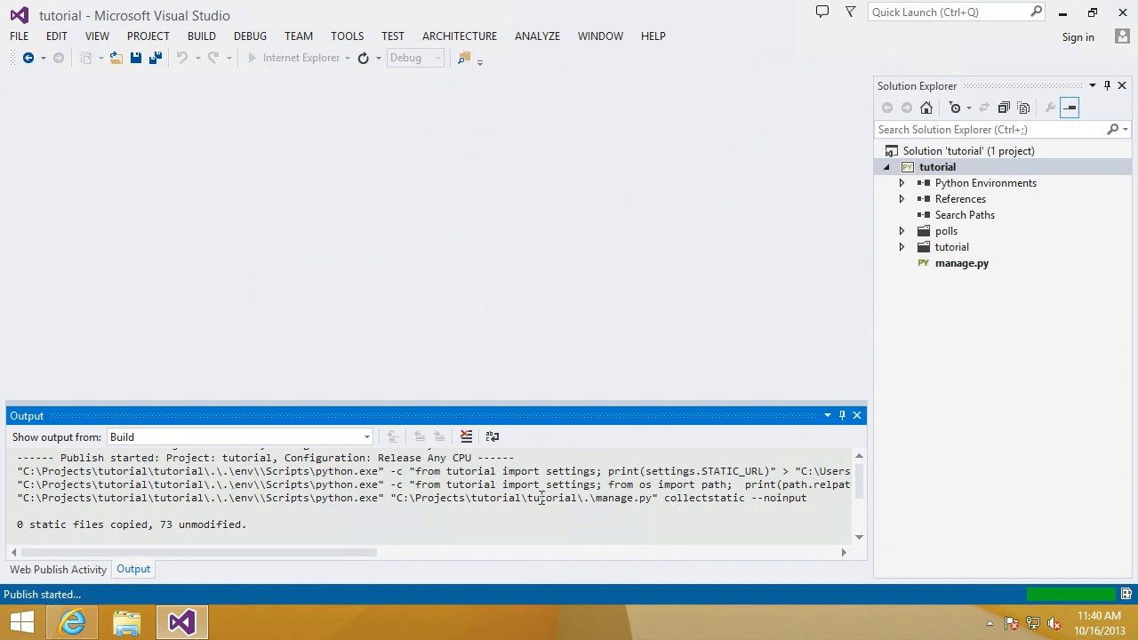
{"action": "mouse_move", "coordinate": [354, 525]}
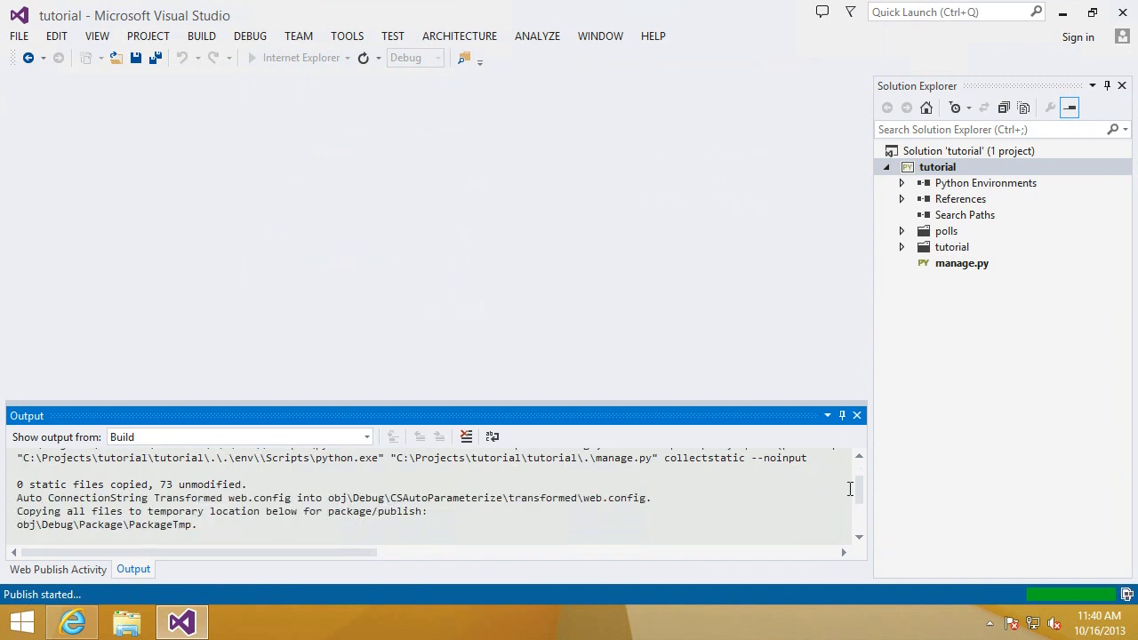
{"action": "double_click", "coordinate": [704, 457]}
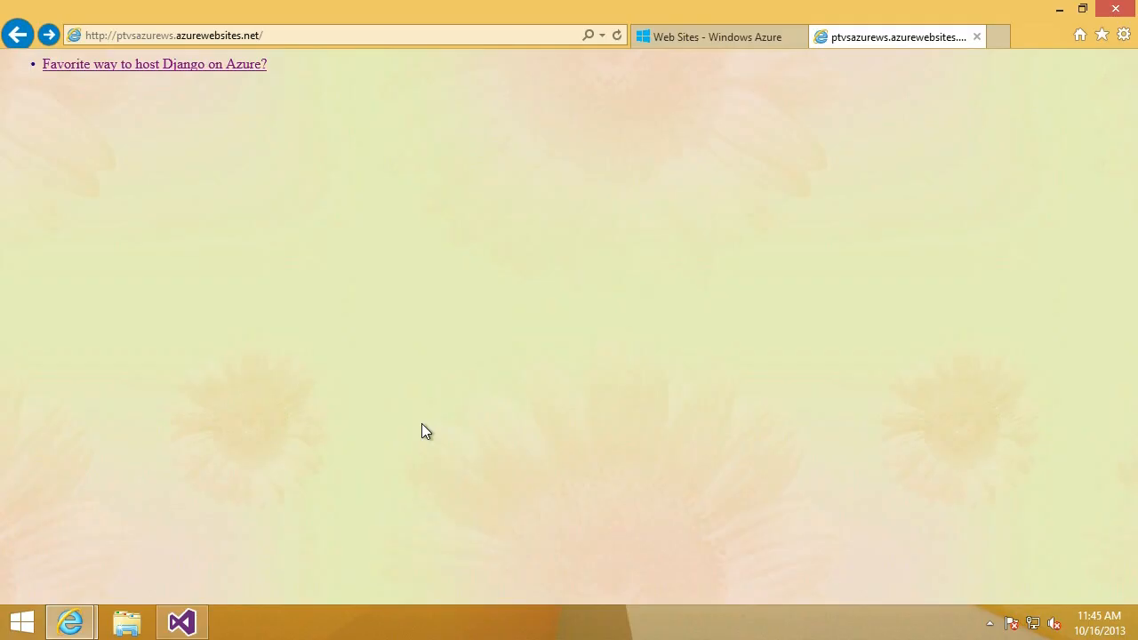
{"action": "mouse_move", "coordinate": [169, 72]}
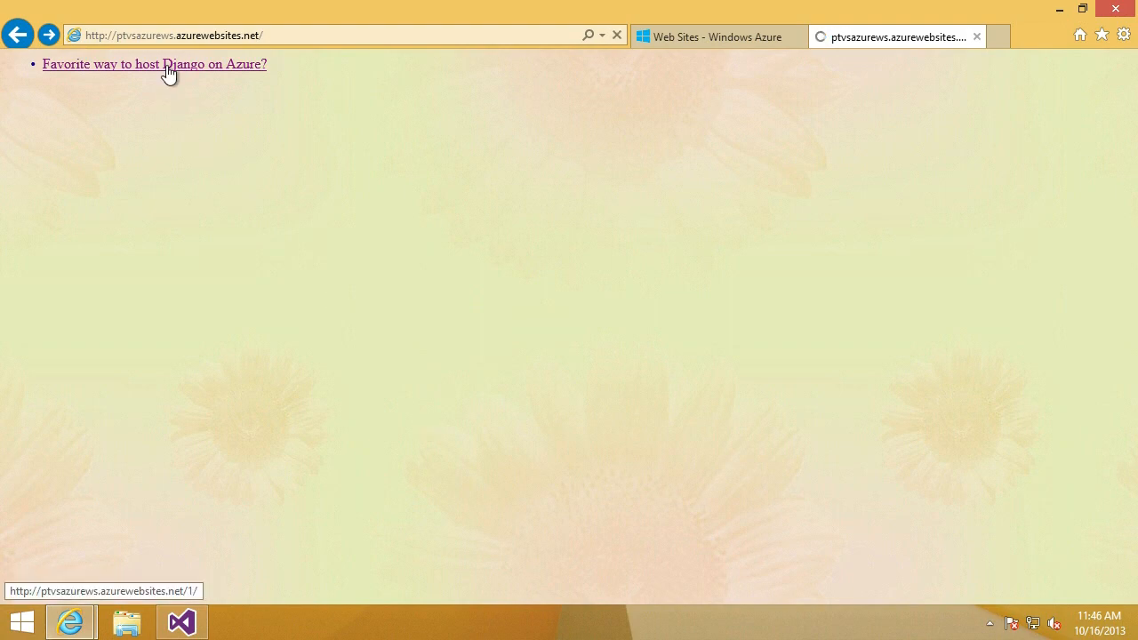
Open the 'Favorite way to host Django' poll and vote for Web Site.
{"action": "left_click", "coordinate": [154, 63]}
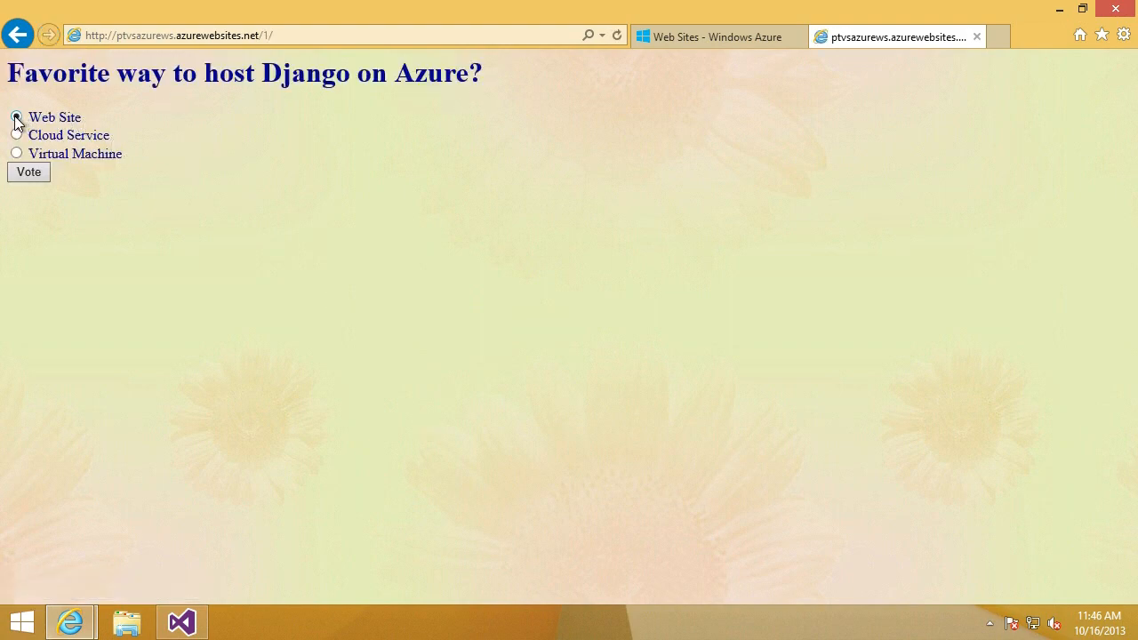
{"action": "left_click", "coordinate": [16, 117]}
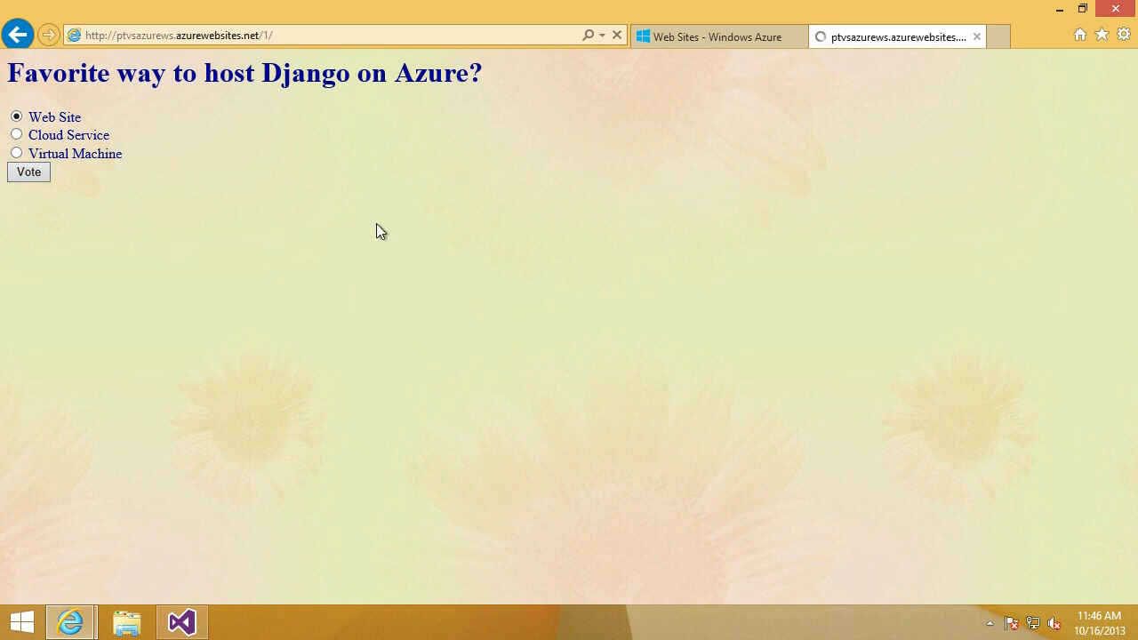
{"action": "left_click", "coordinate": [29, 172]}
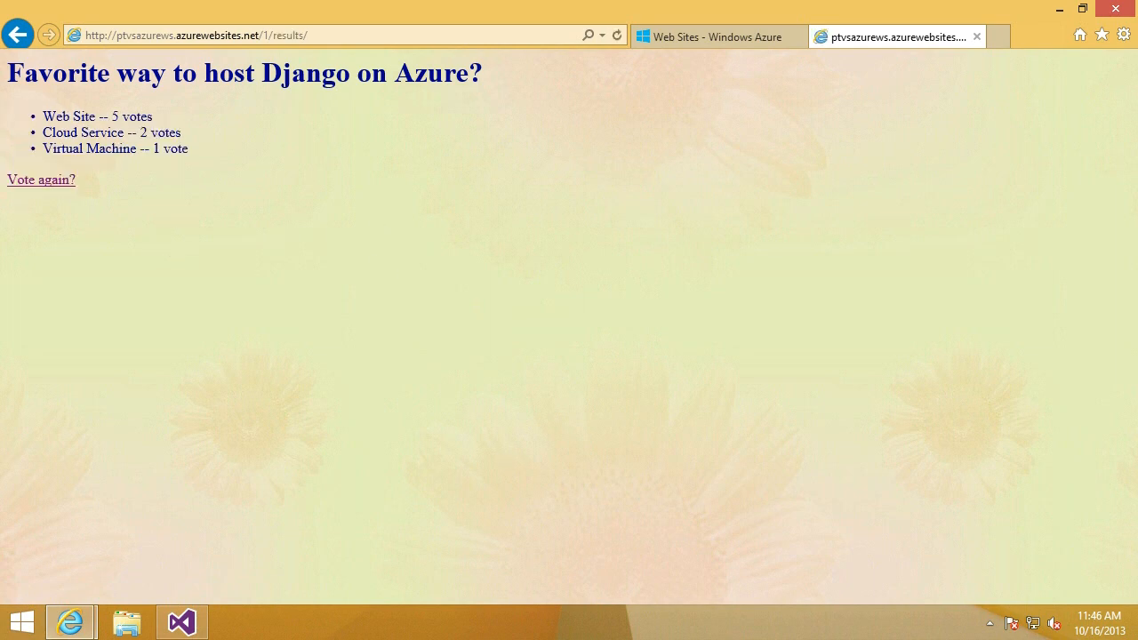
{"action": "left_click", "coordinate": [181, 622]}
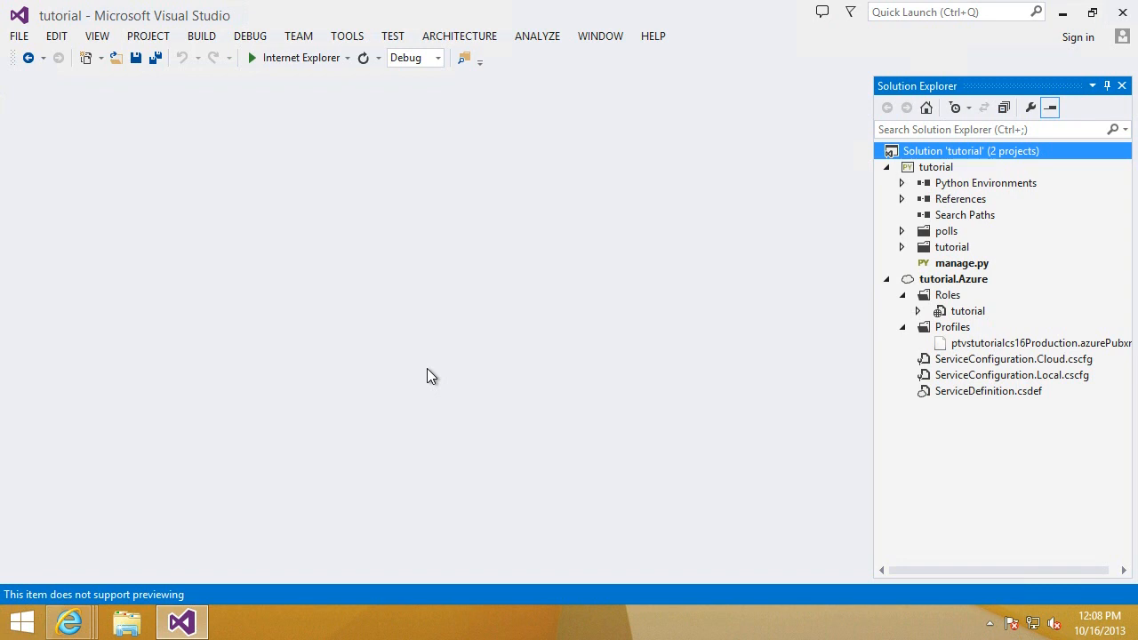